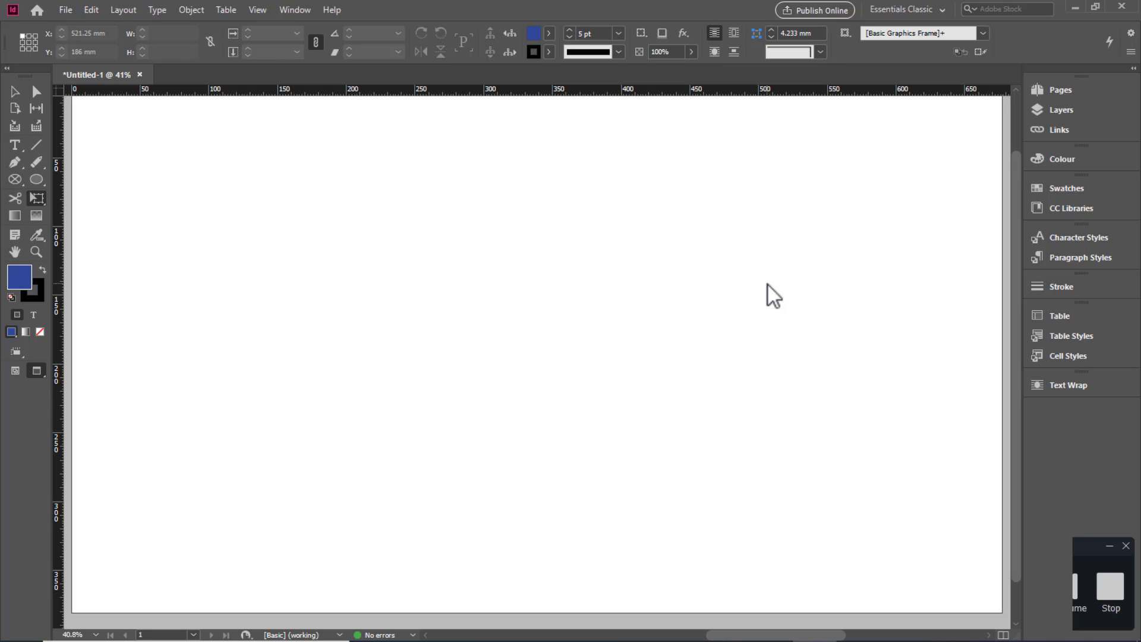
mouse_move(65, 171)
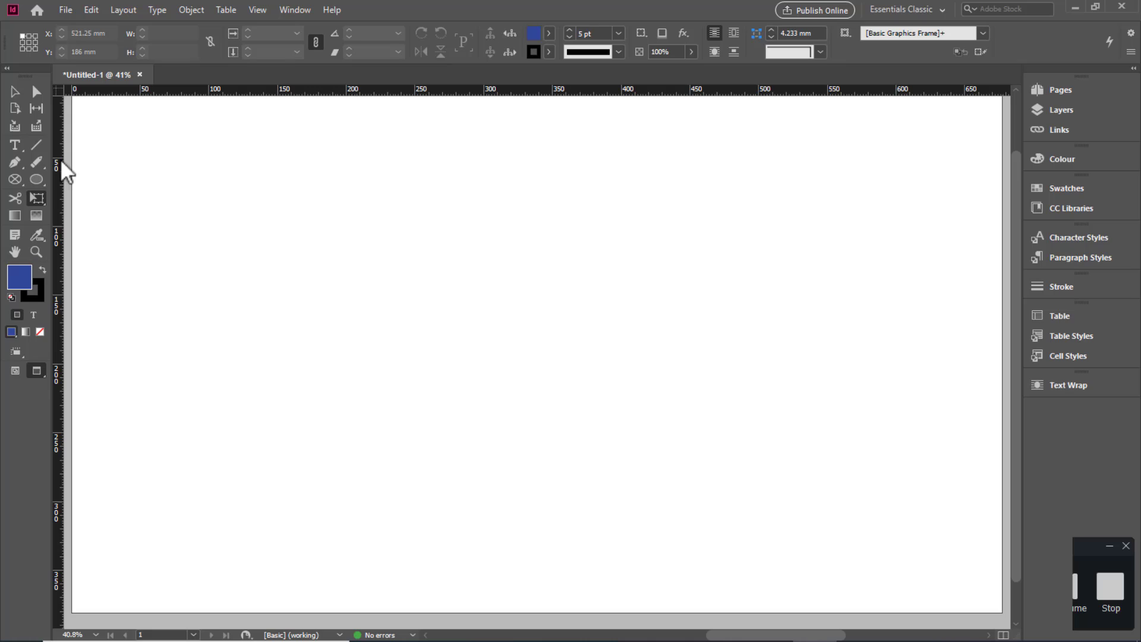
mouse_move(43, 207)
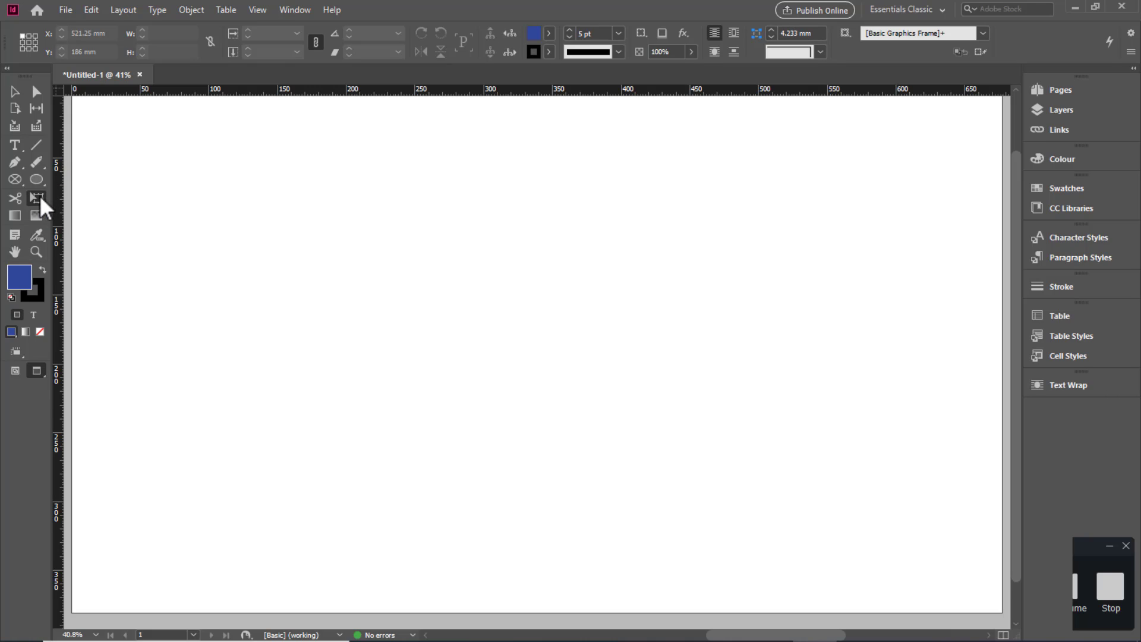
mouse_move(15, 199)
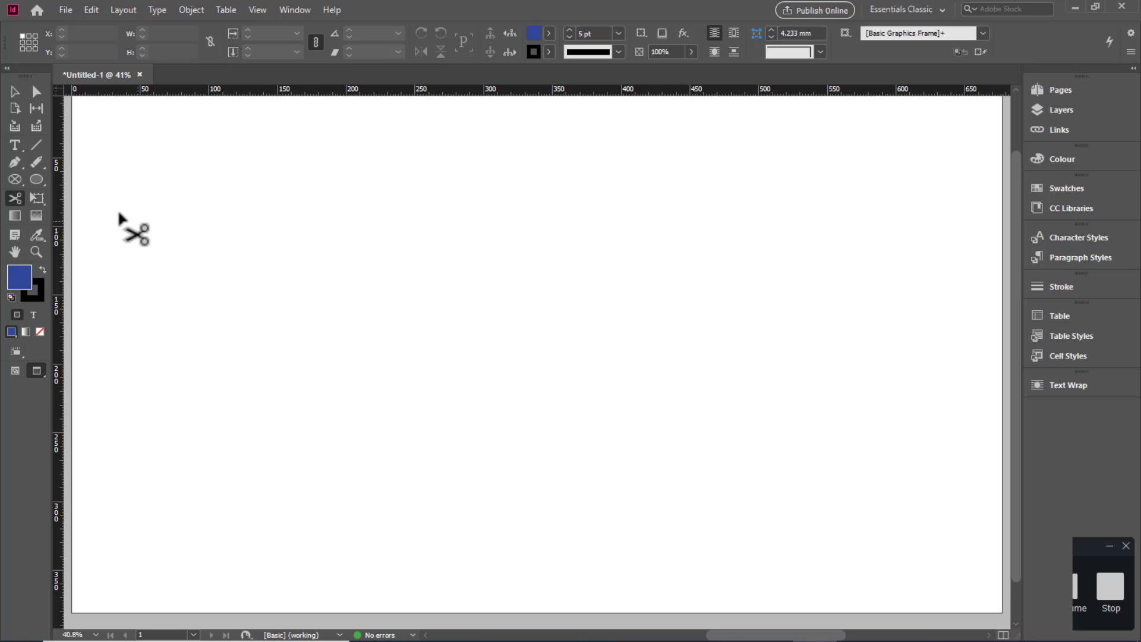
mouse_move(25, 202)
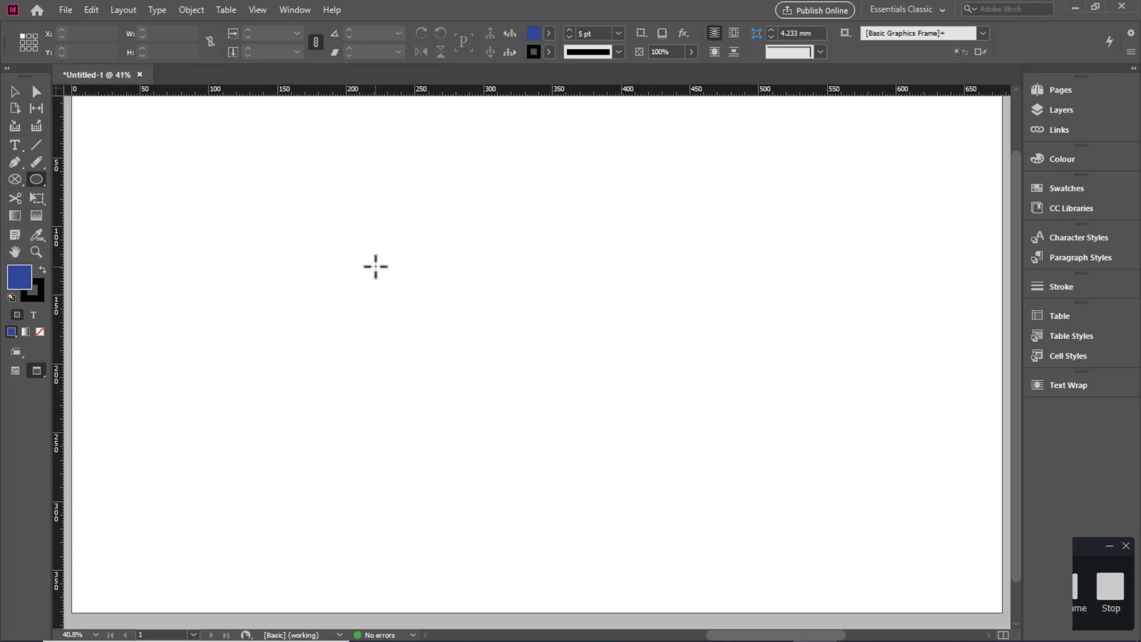
mouse_move(345, 157)
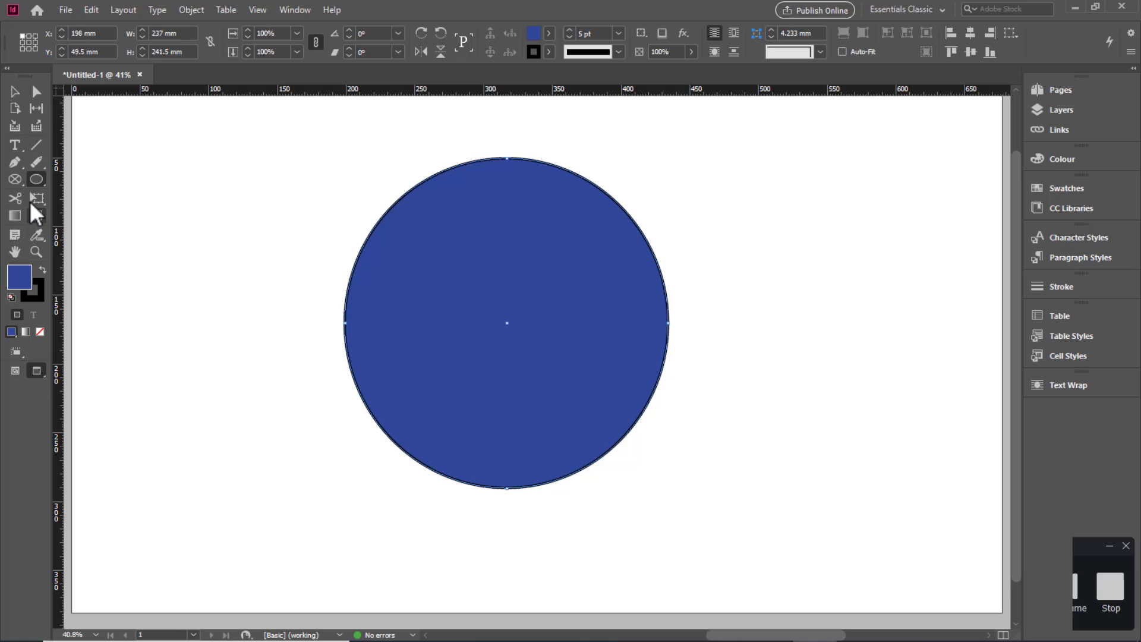
mouse_move(36, 217)
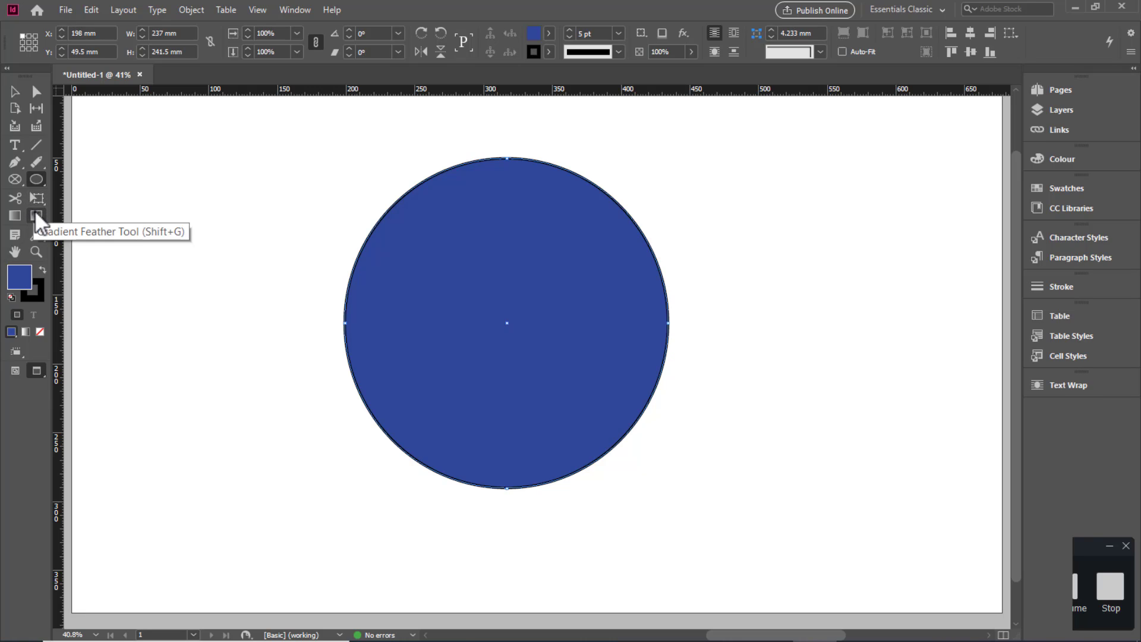
mouse_move(15, 198)
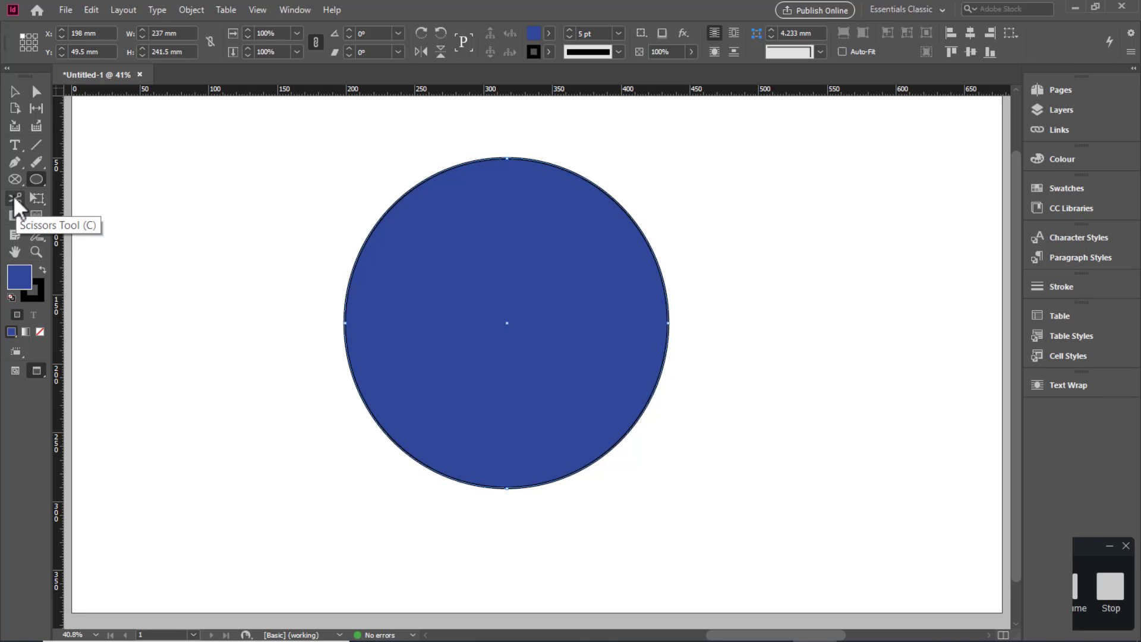
mouse_move(362, 348)
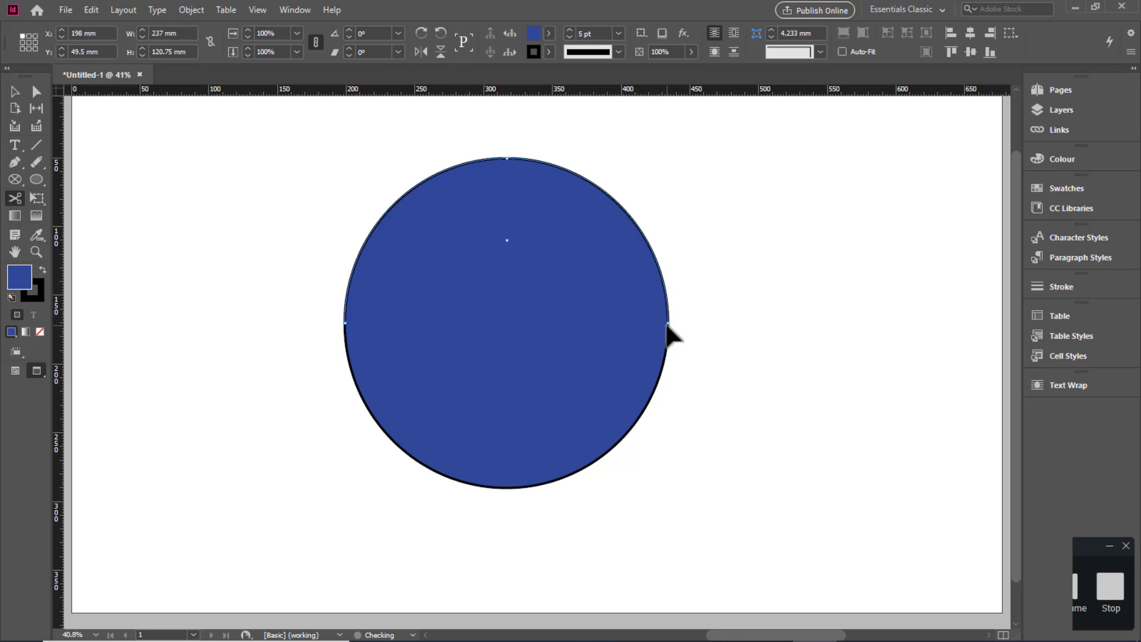
Fill the top half of the cut circle yellow from the Fill swatches
left_click(550, 33)
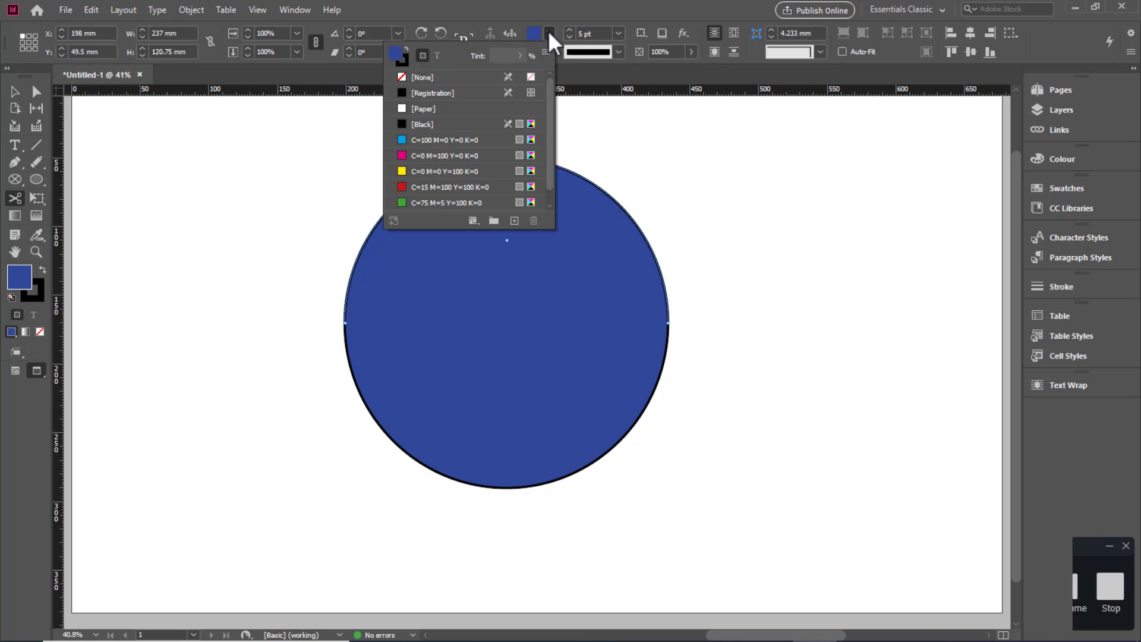
left_click(443, 171)
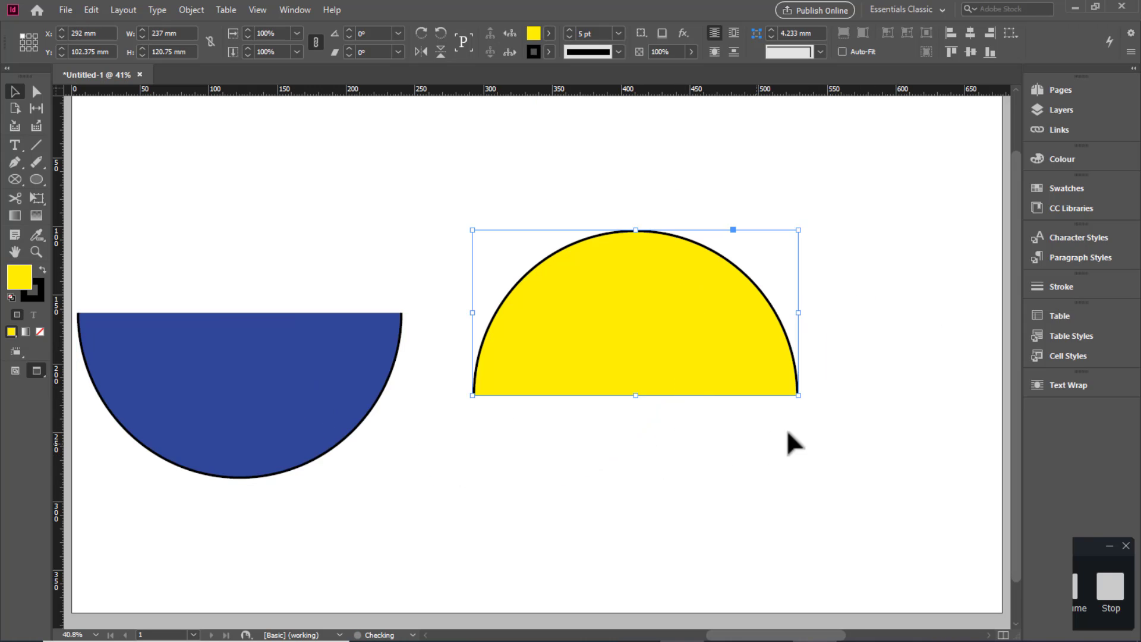
mouse_move(493, 411)
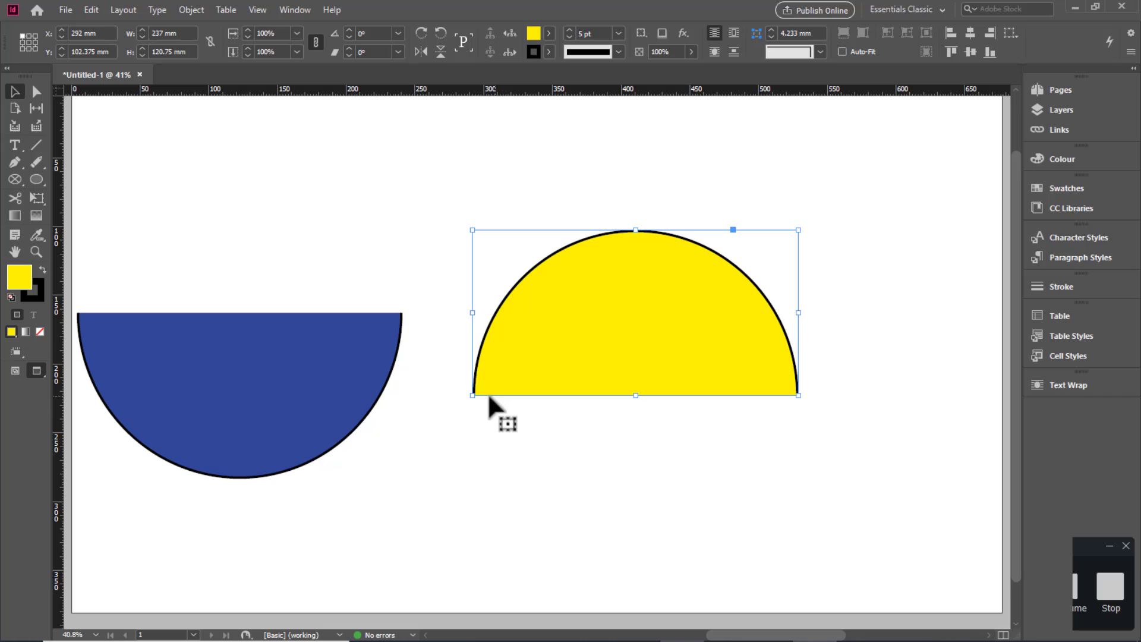
mouse_move(79, 290)
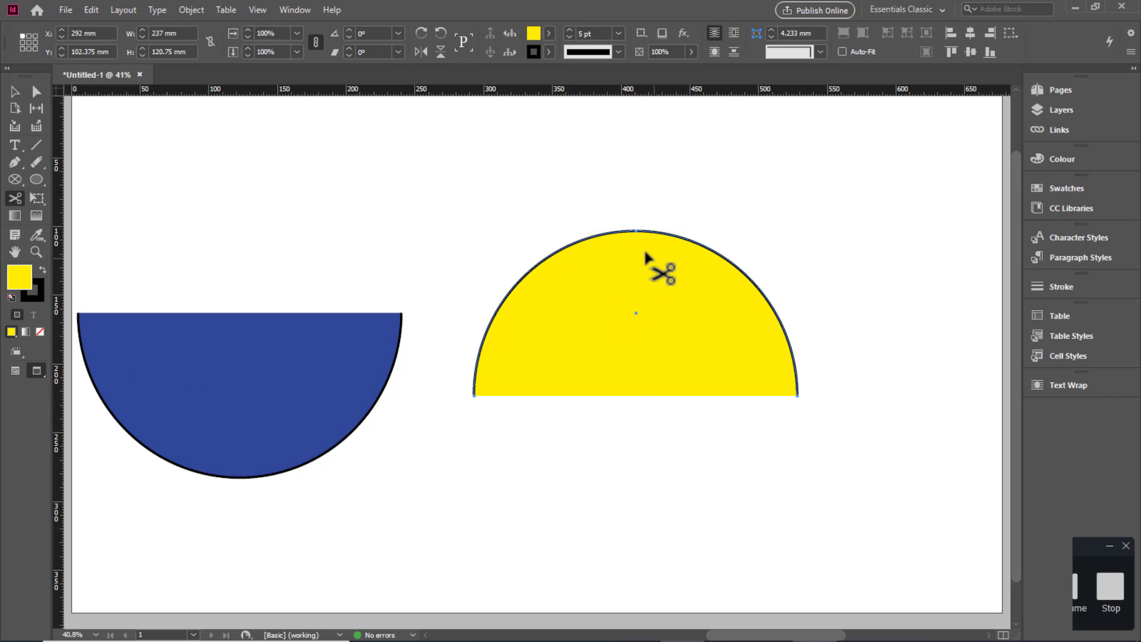
Try Scissors cuts at the top of the yellow half-circle
left_click(637, 233)
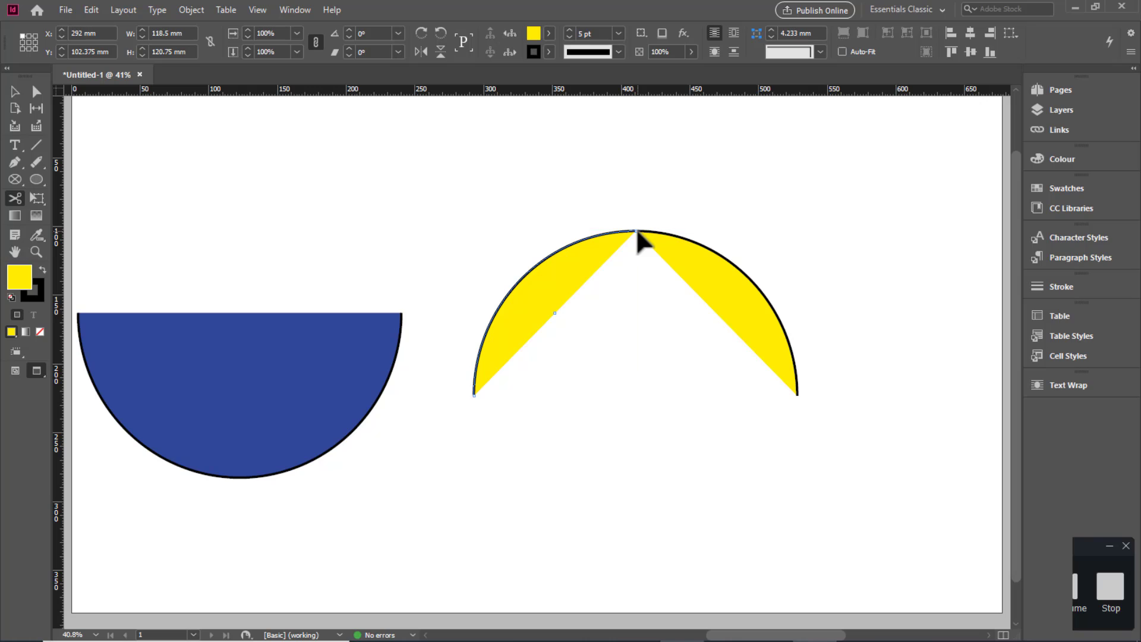
mouse_move(767, 352)
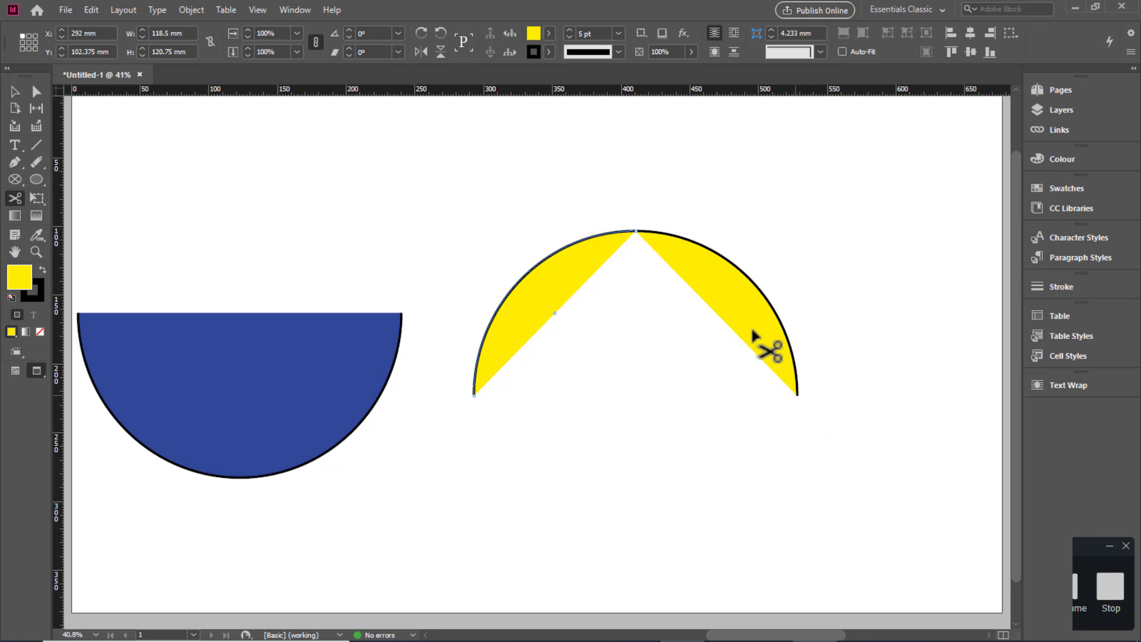
mouse_move(652, 309)
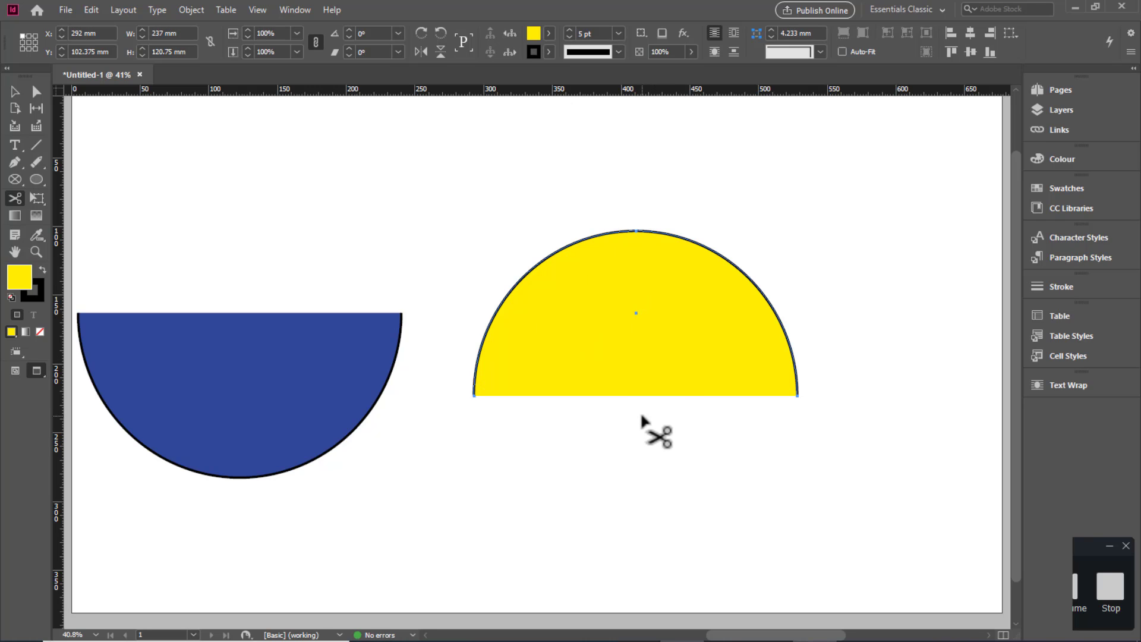
mouse_move(89, 261)
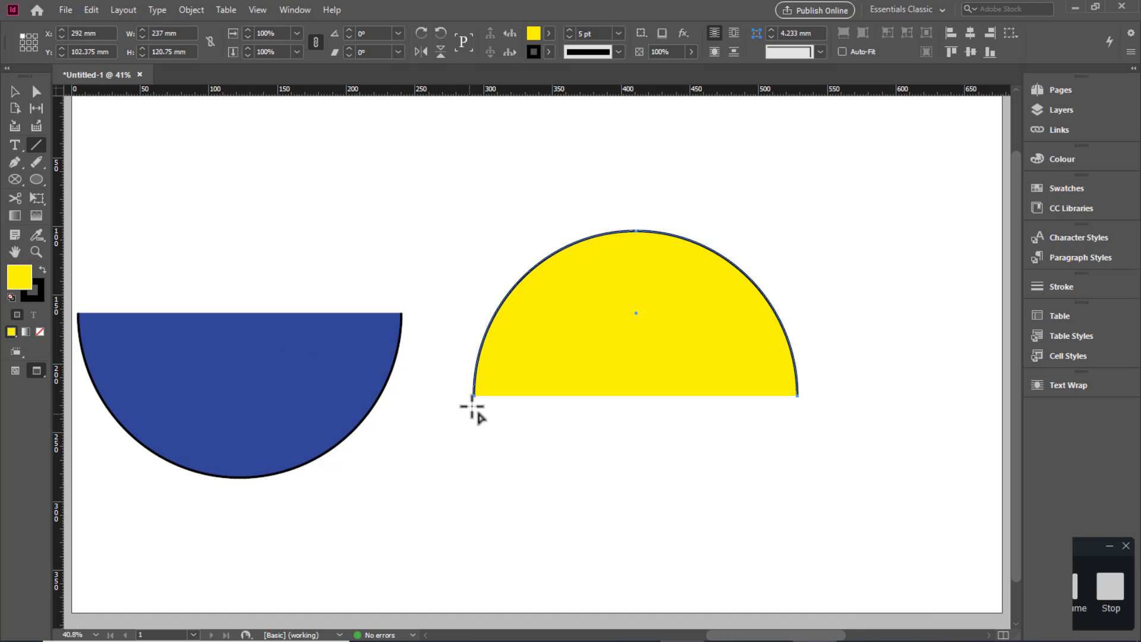
mouse_move(473, 401)
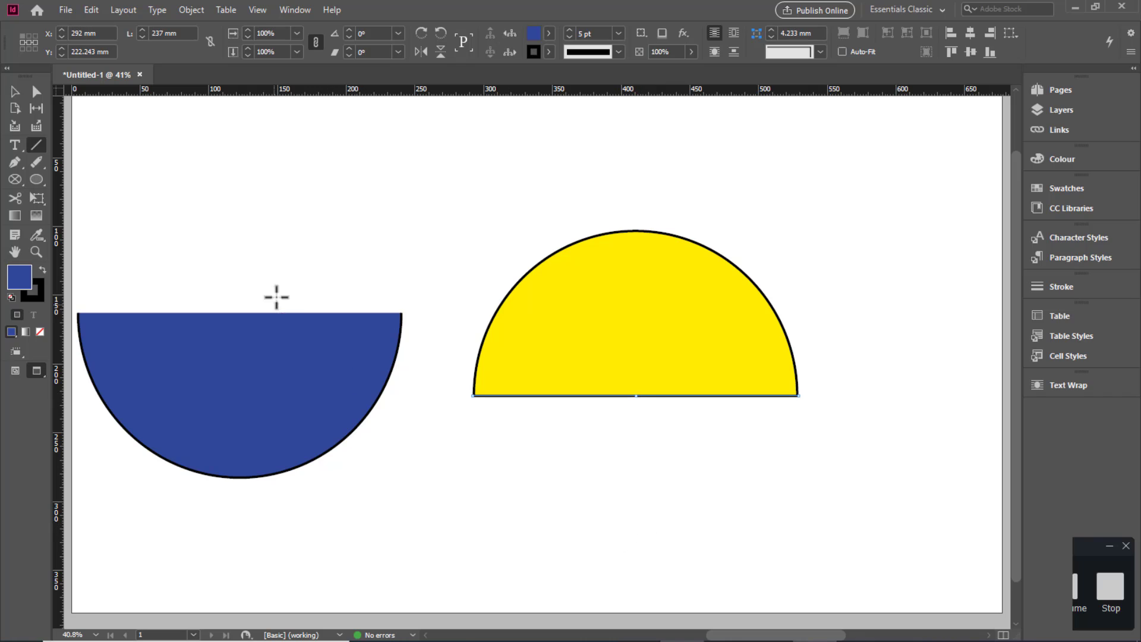
mouse_move(15, 204)
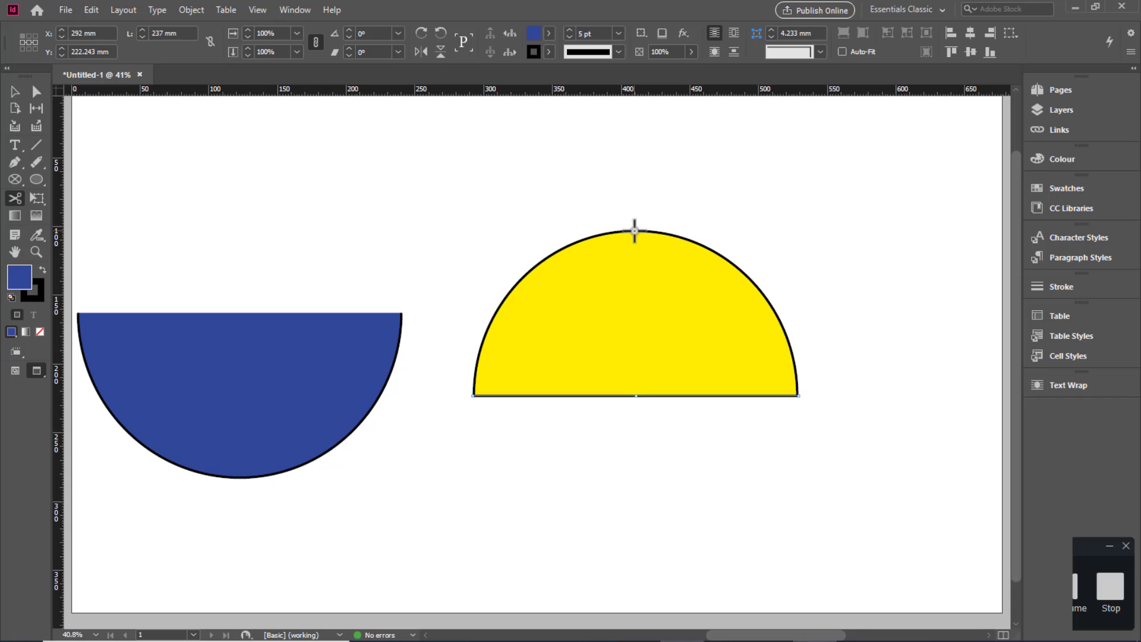
left_click(636, 395)
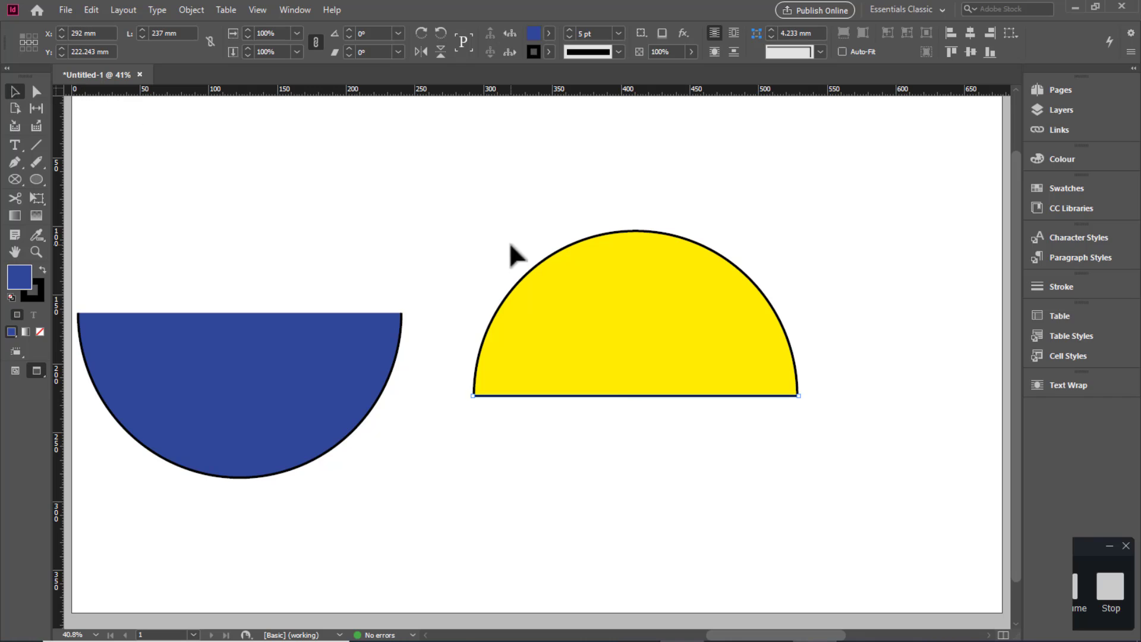
Delete the half-circles and switch to Convert Direction Point for reshaping anchors
left_click(633, 313)
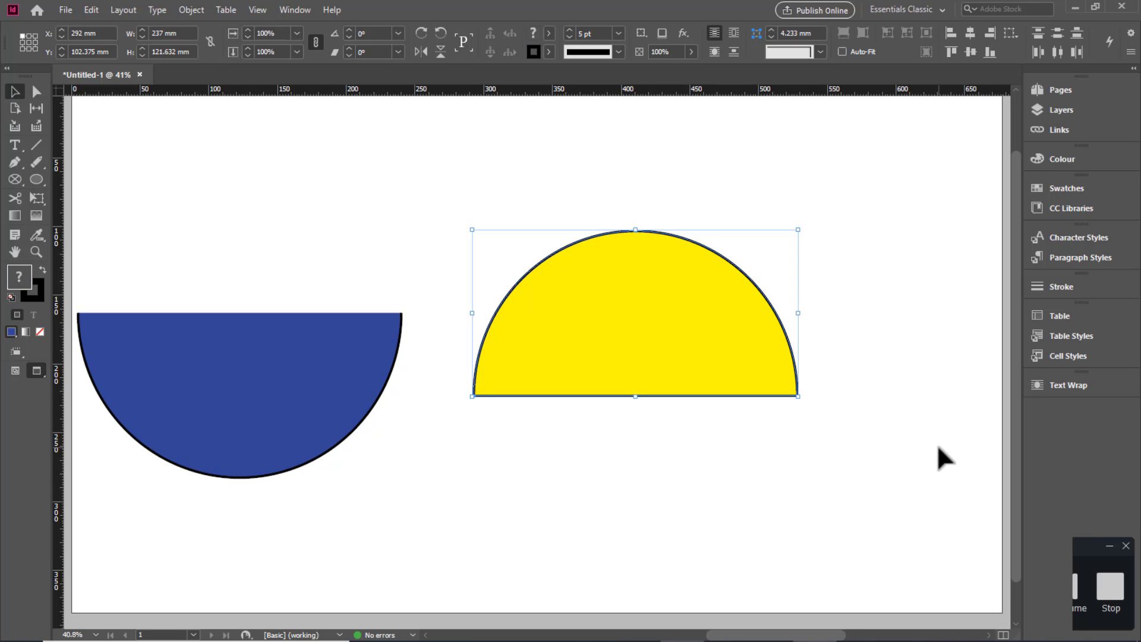
mouse_move(677, 407)
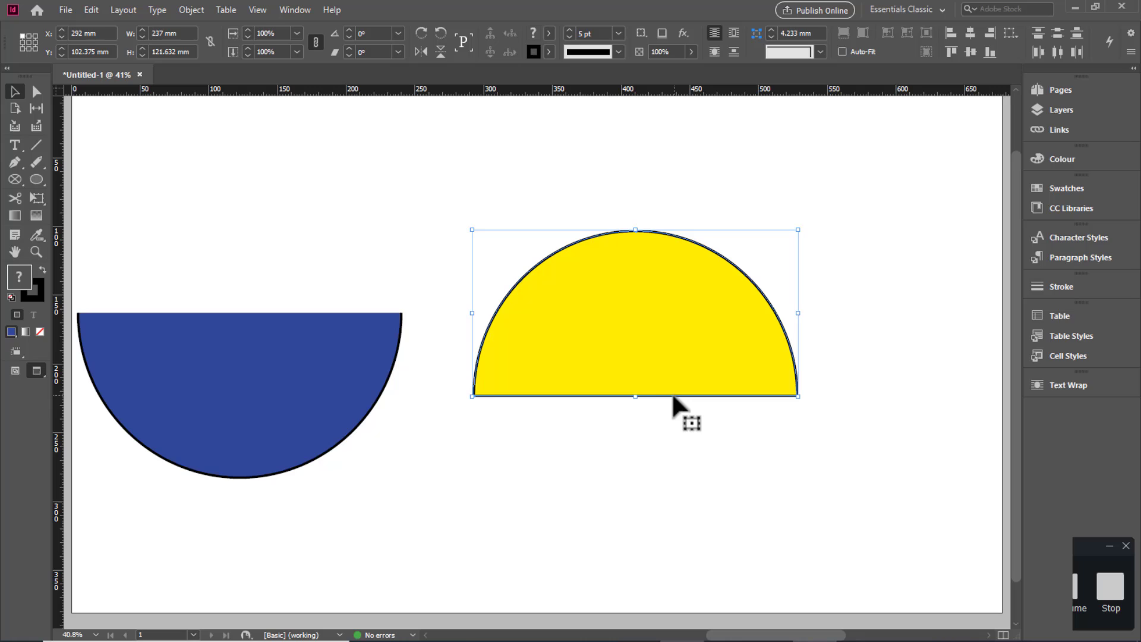
key("Delete")
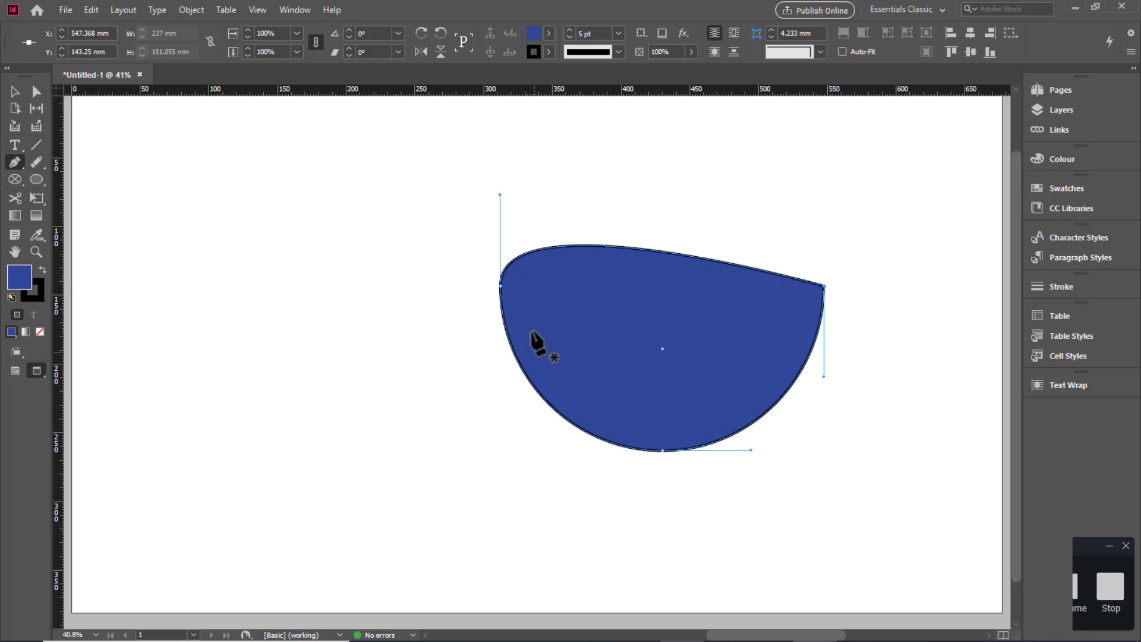
mouse_move(504, 207)
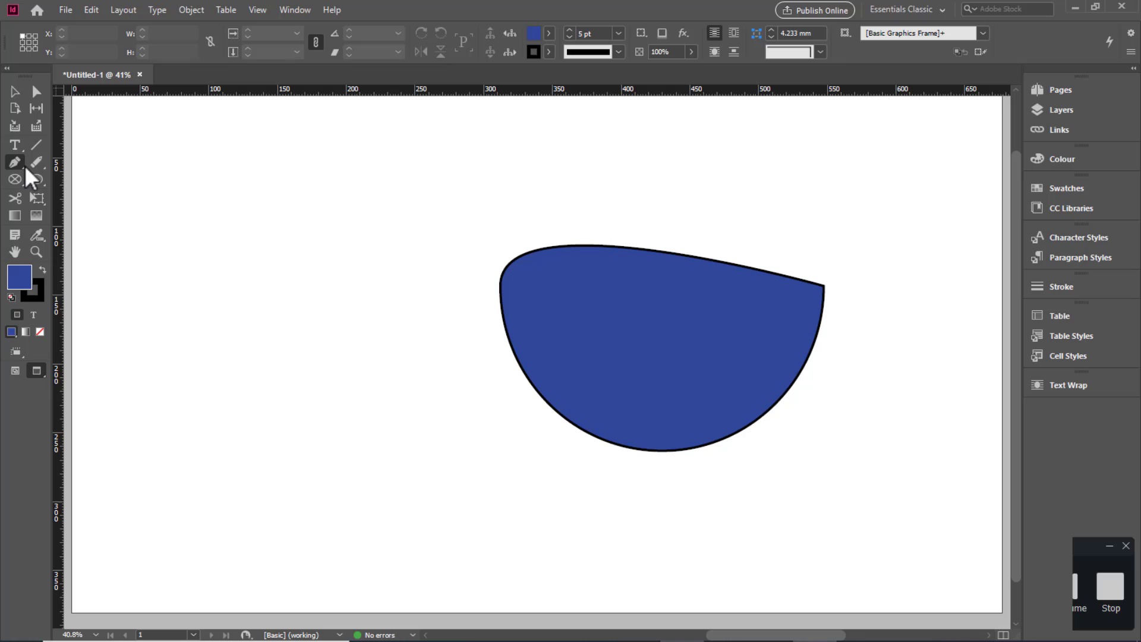
left_click(14, 162)
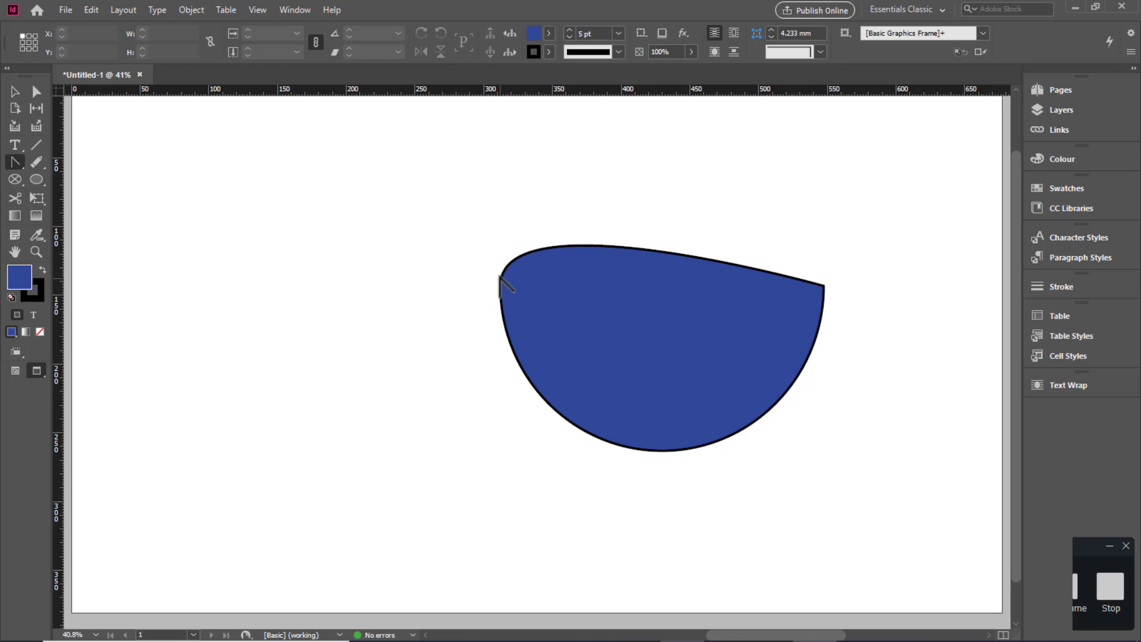
mouse_move(515, 302)
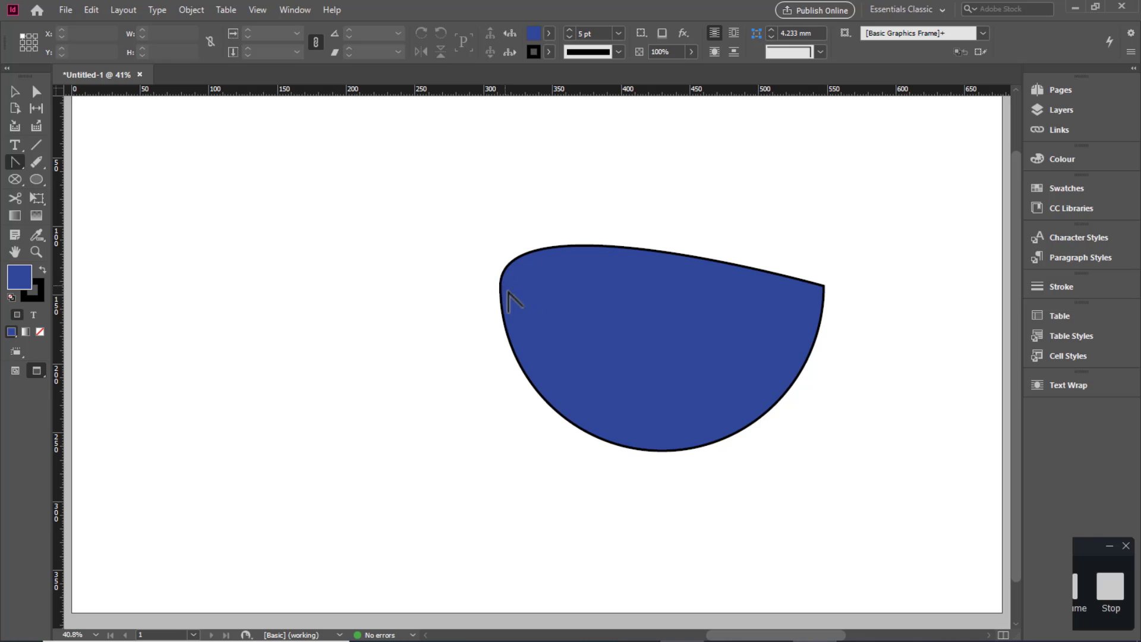
mouse_move(443, 229)
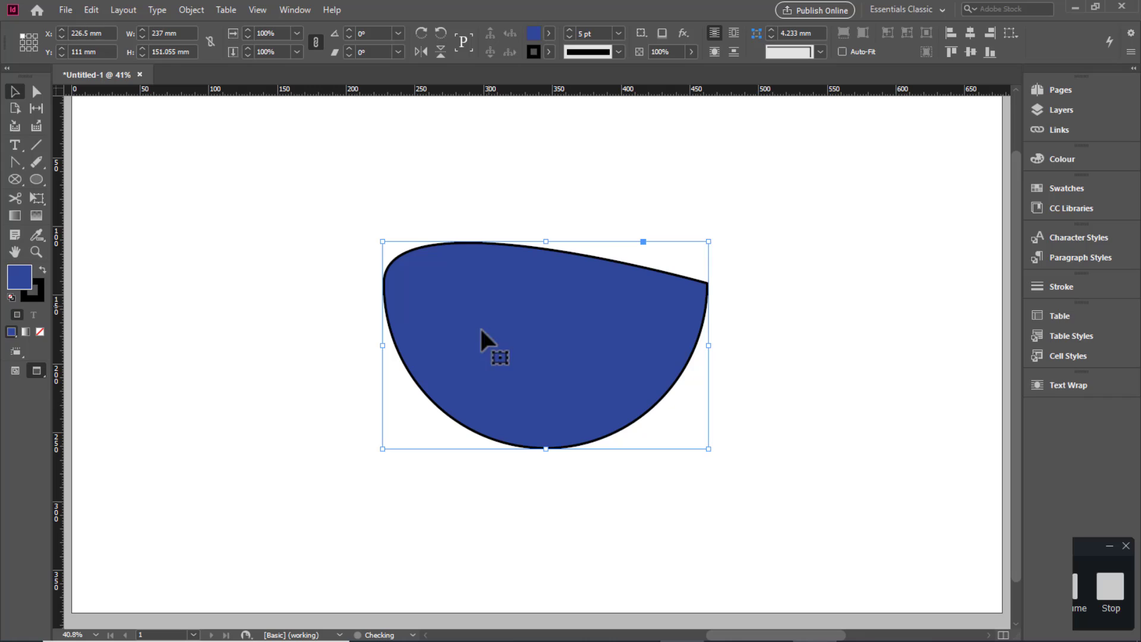
mouse_move(132, 272)
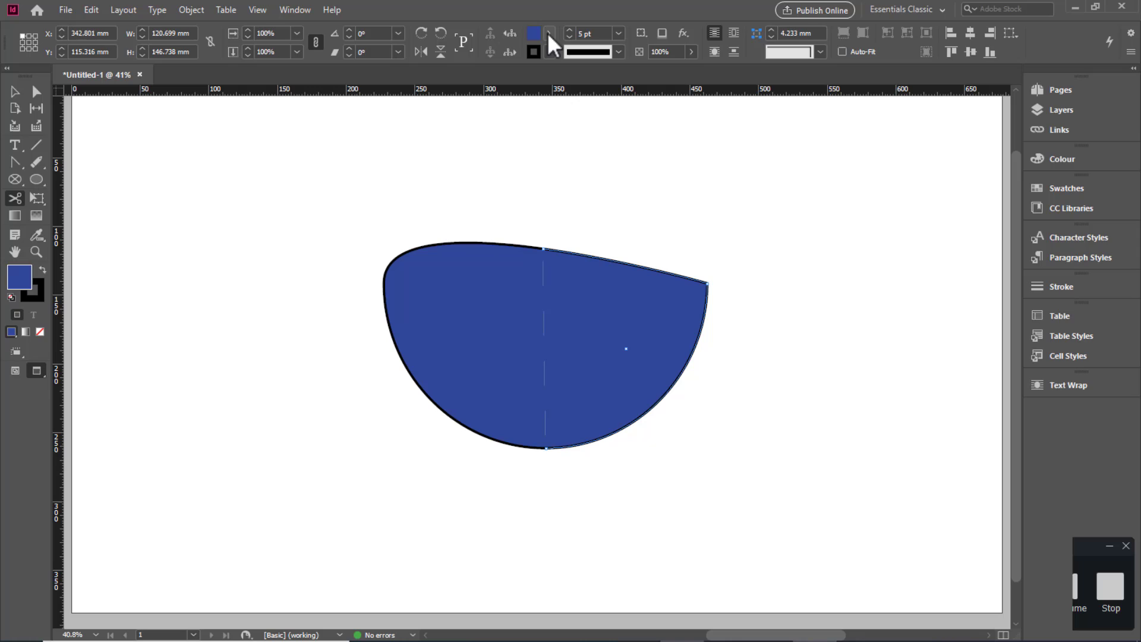
Fill the right cut piece cyan, then delete both shapes to clear the page
left_click(549, 34)
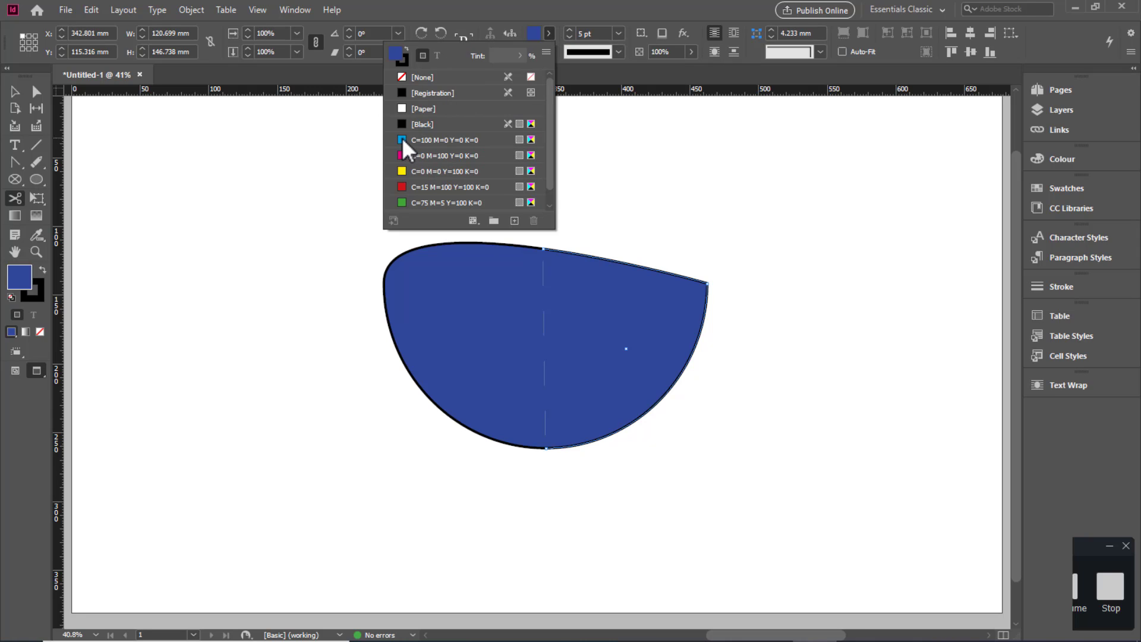
left_click(443, 139)
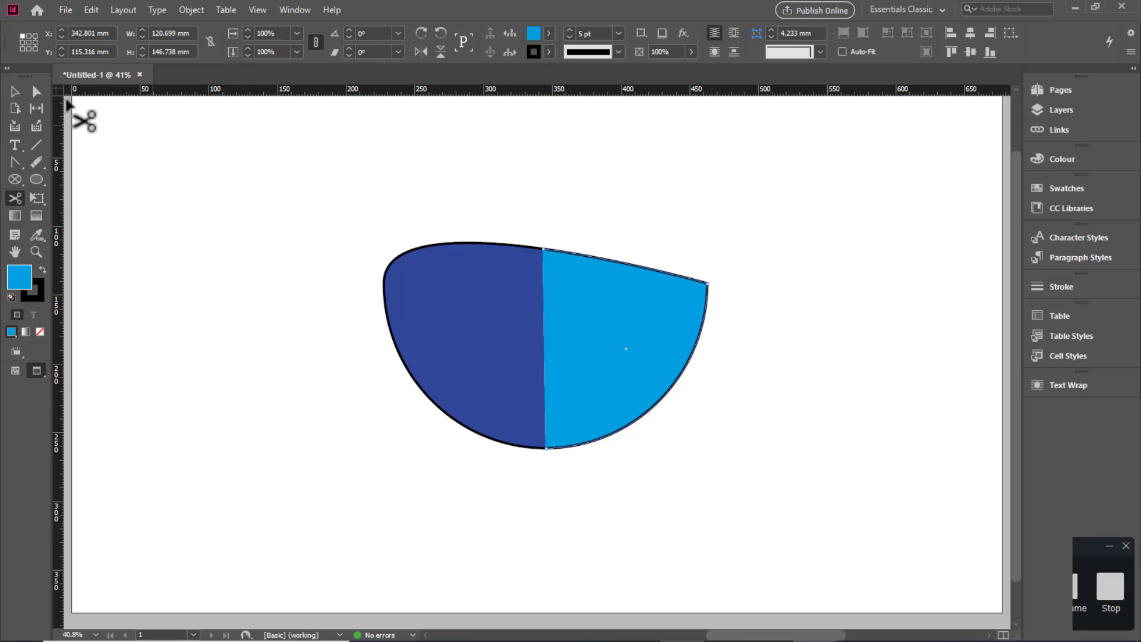
left_click(597, 349)
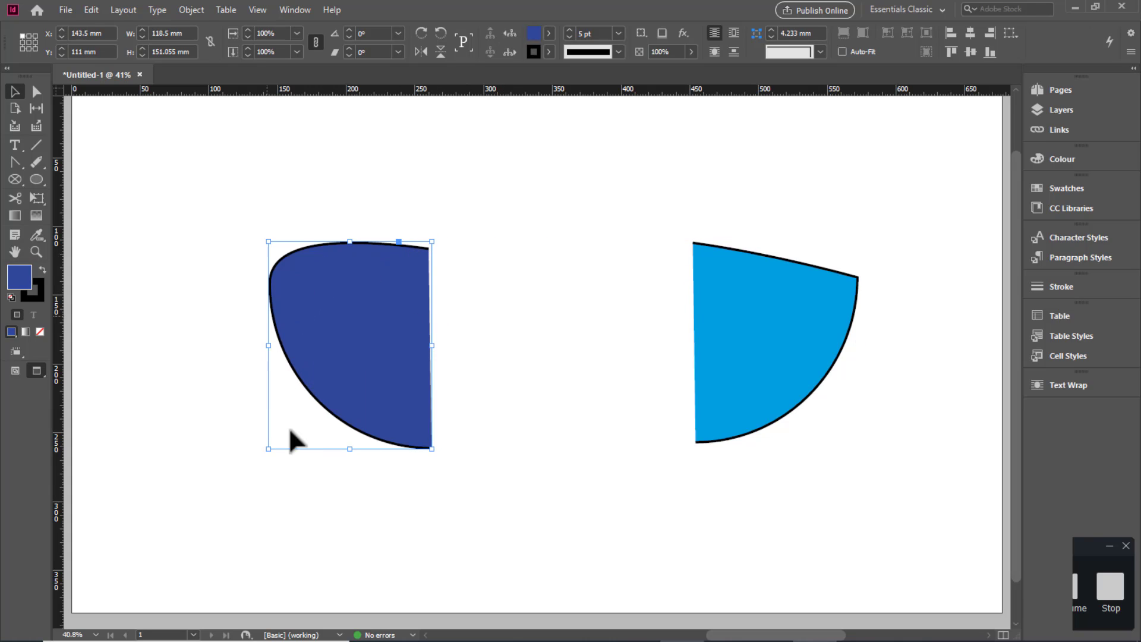
mouse_move(453, 452)
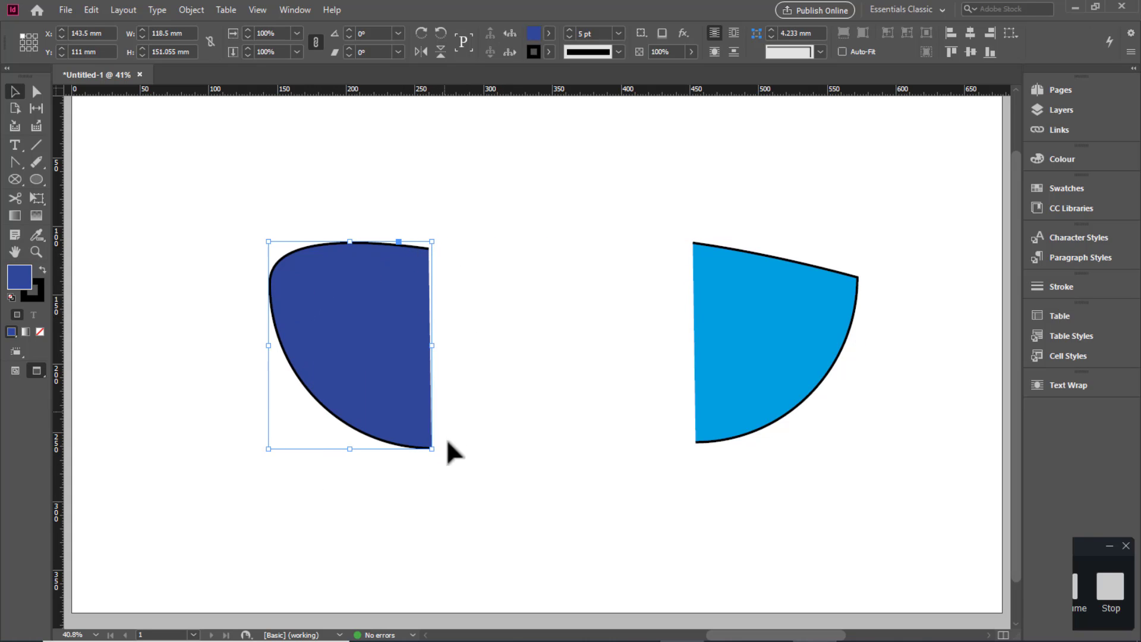
mouse_move(780, 318)
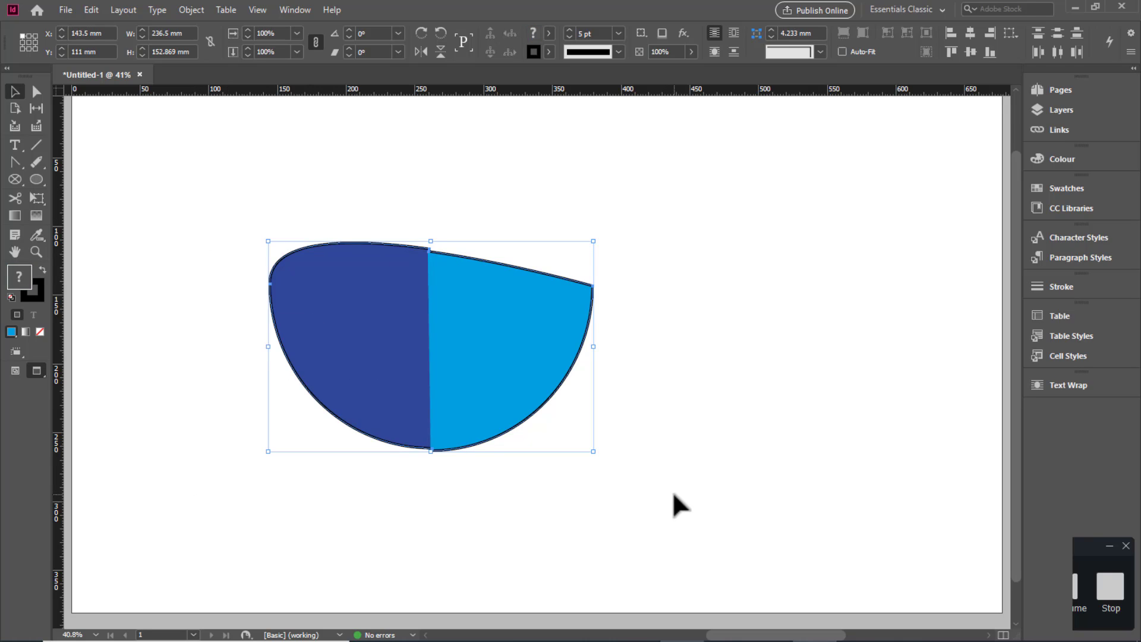
key("Delete")
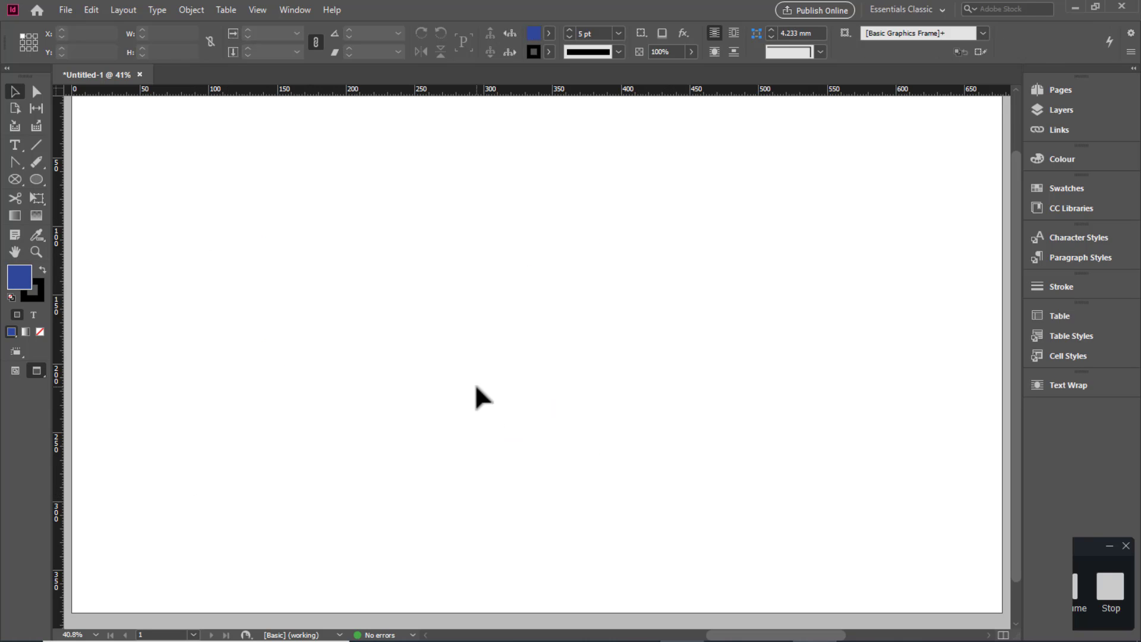
mouse_move(68, 139)
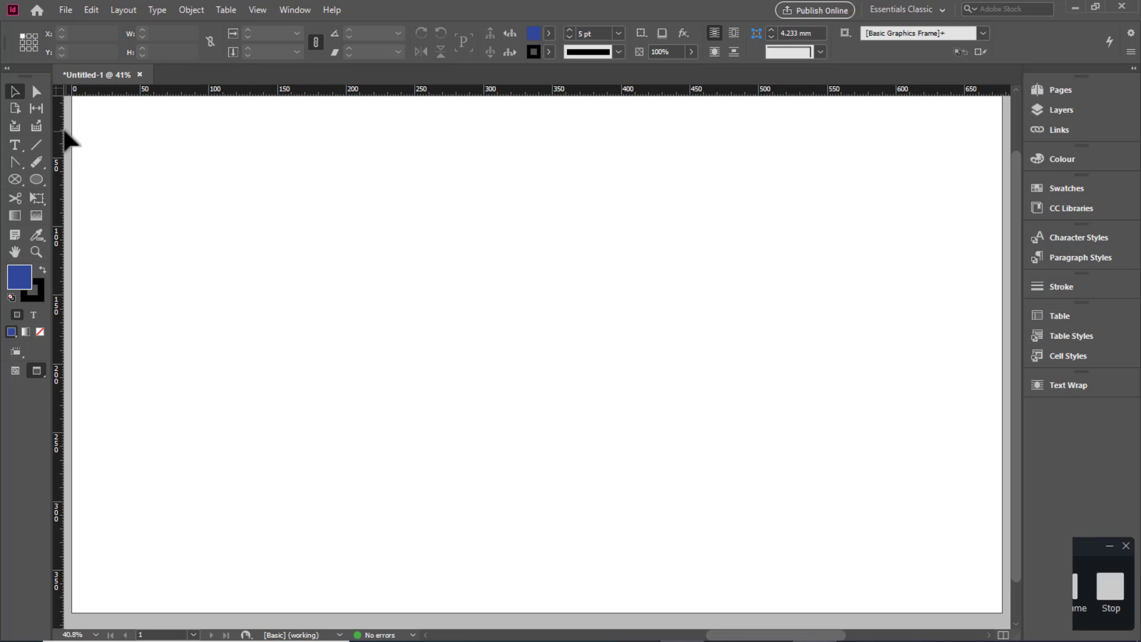
mouse_move(41, 215)
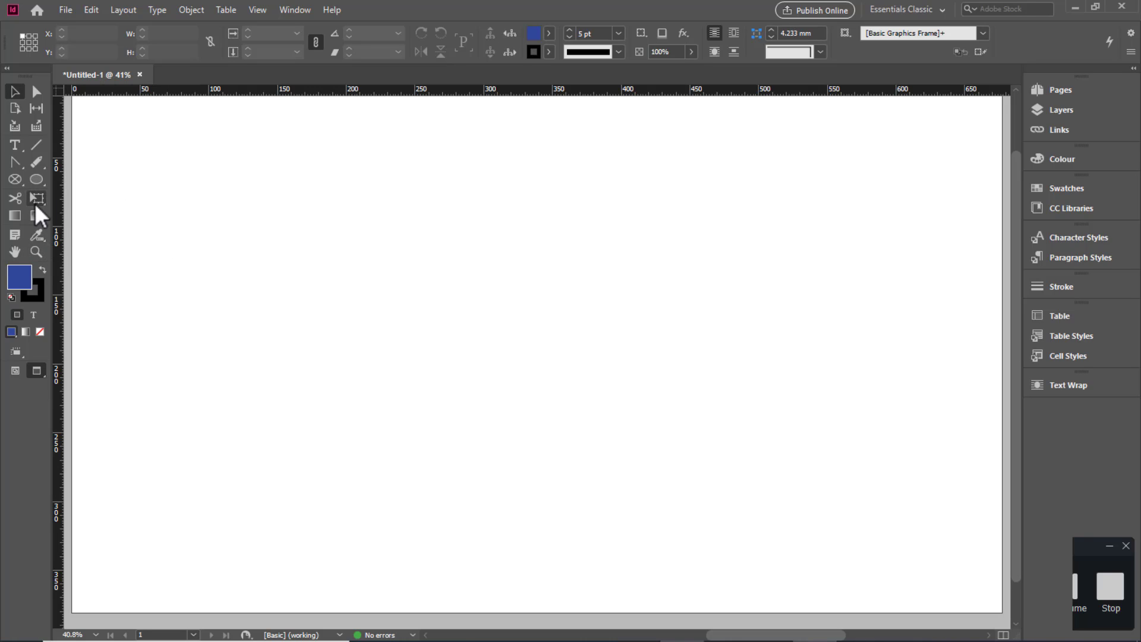
mouse_move(37, 163)
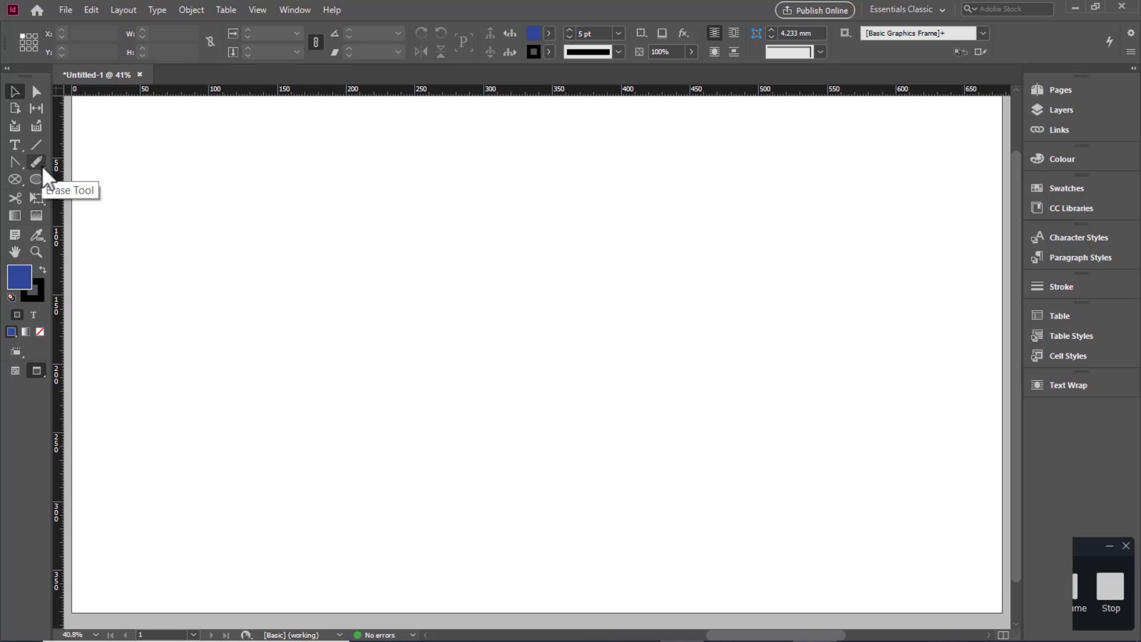
mouse_move(37, 92)
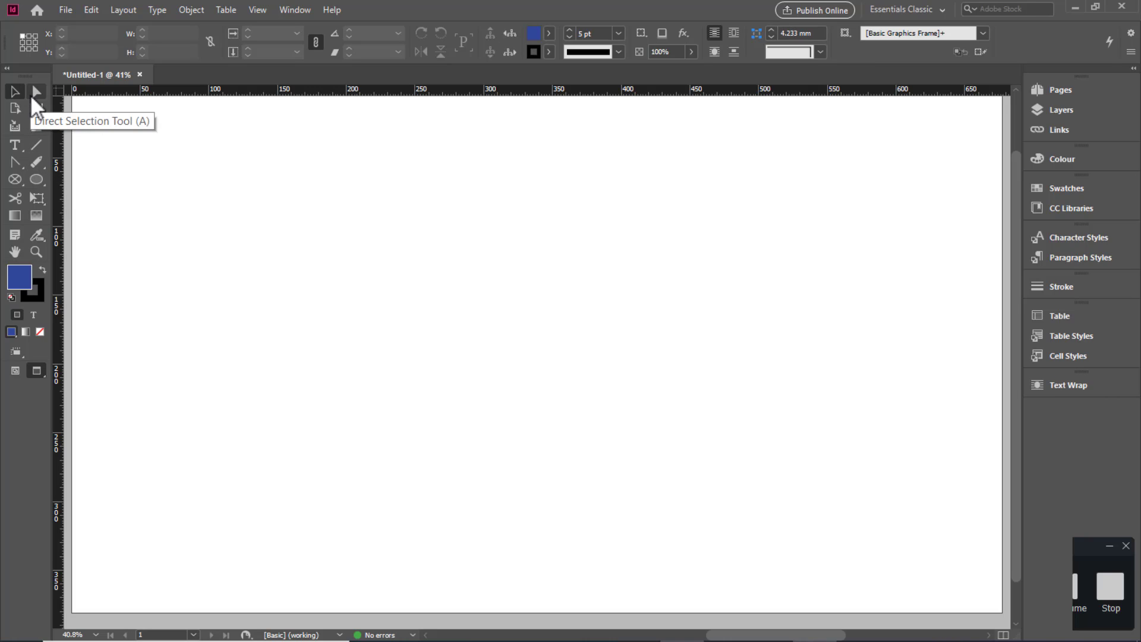
mouse_move(75, 222)
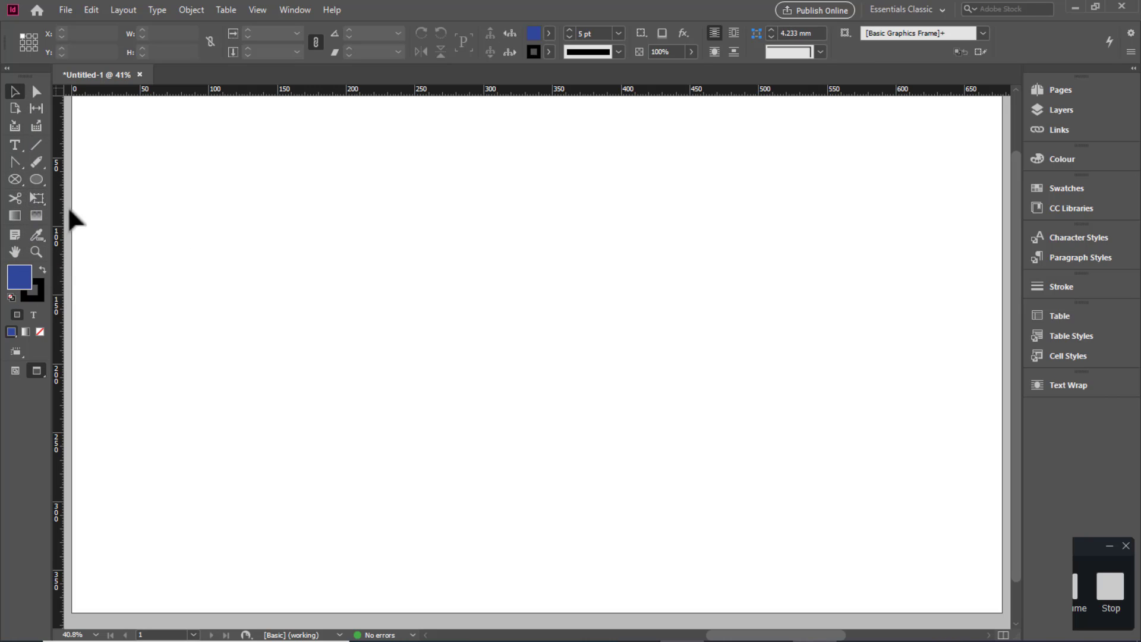
mouse_move(15, 199)
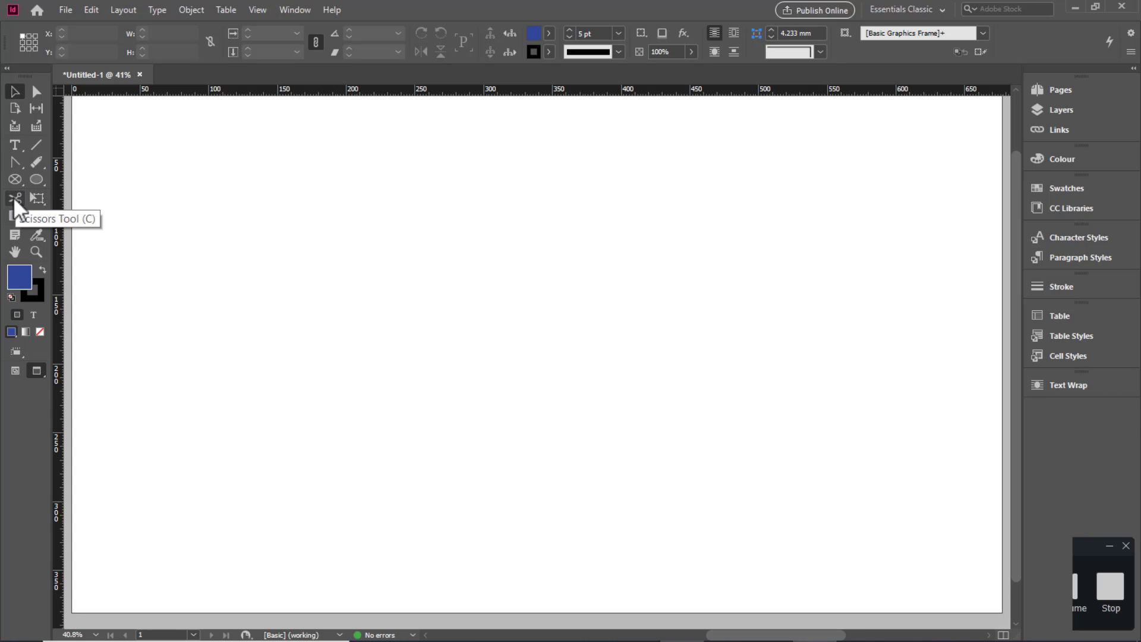
mouse_move(37, 198)
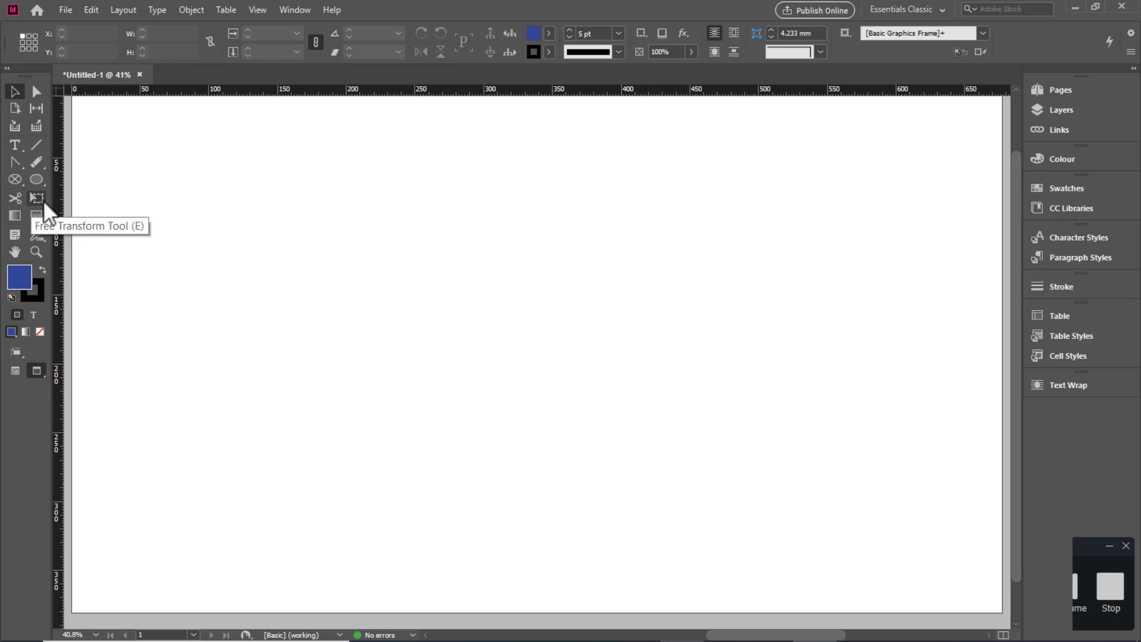
mouse_move(46, 209)
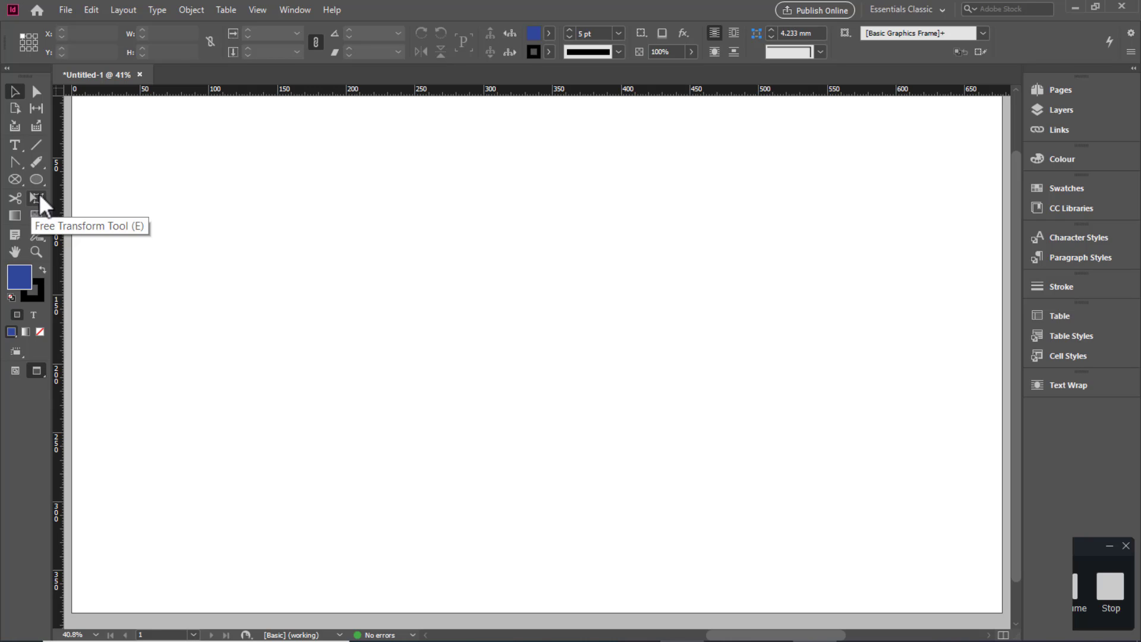
Browse the transform tools flyout and choose the Rectangle Tool
left_click(35, 199)
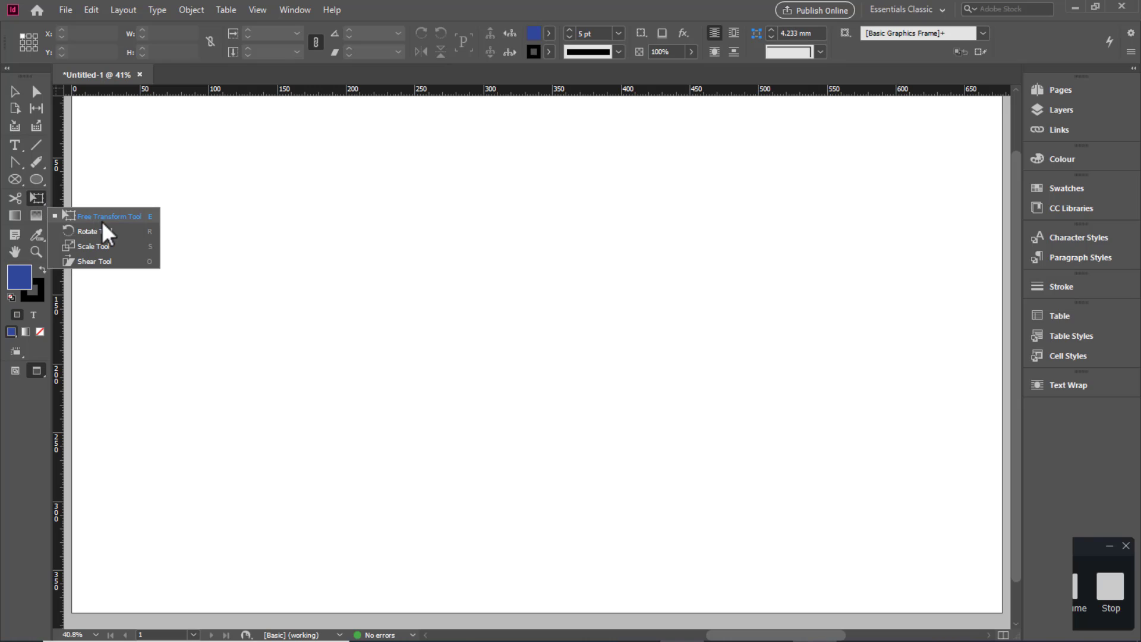
mouse_move(89, 202)
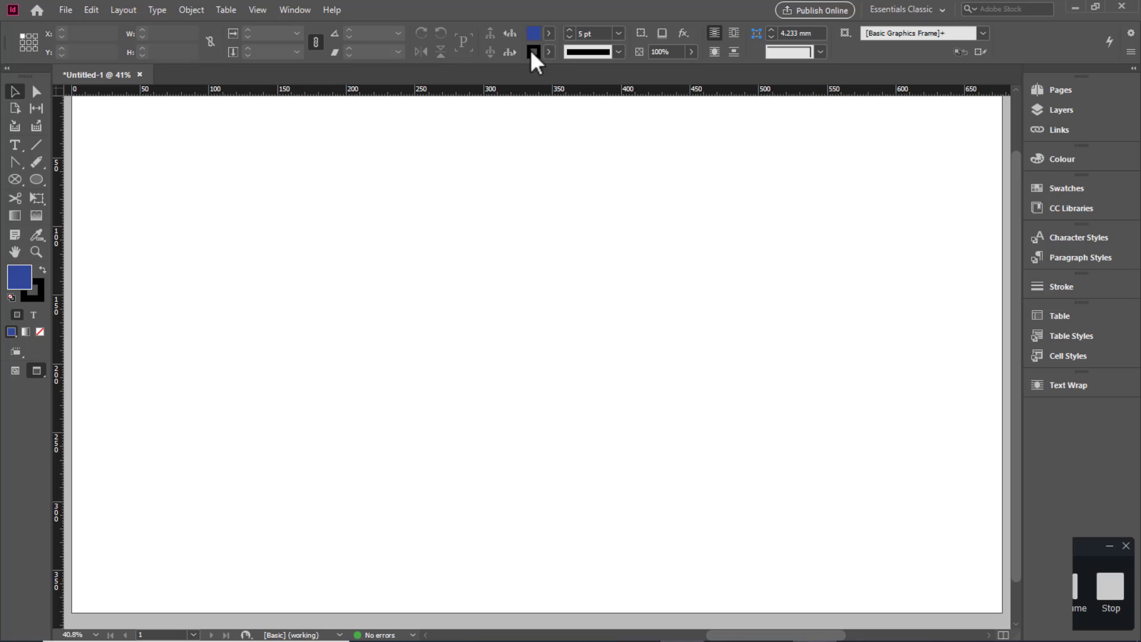
mouse_move(36, 179)
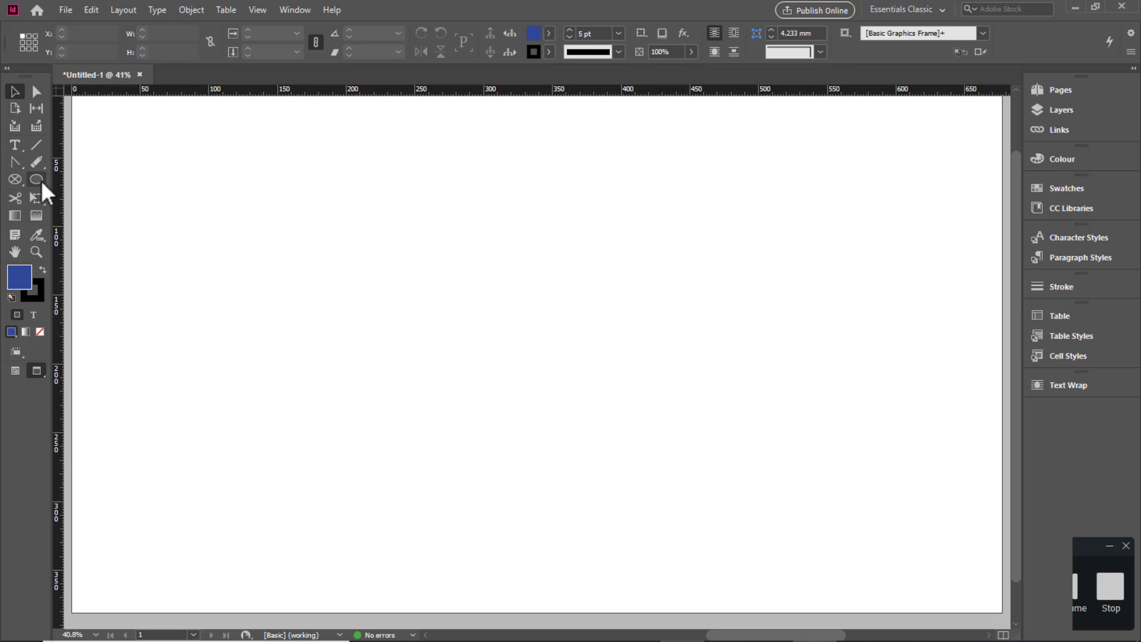
left_click(15, 180)
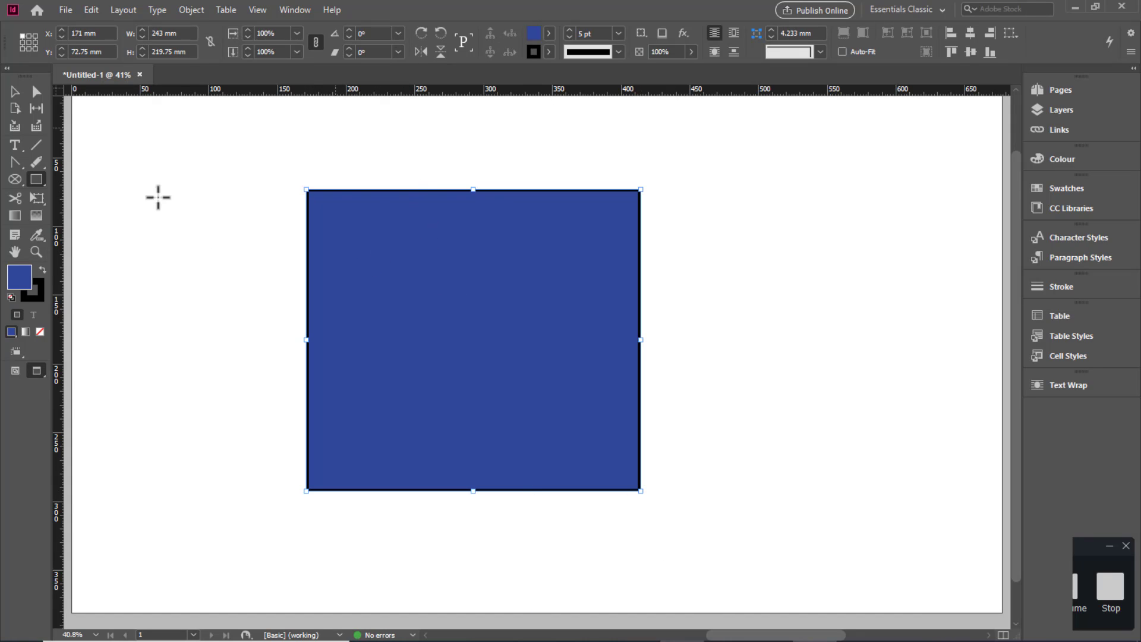
mouse_move(37, 179)
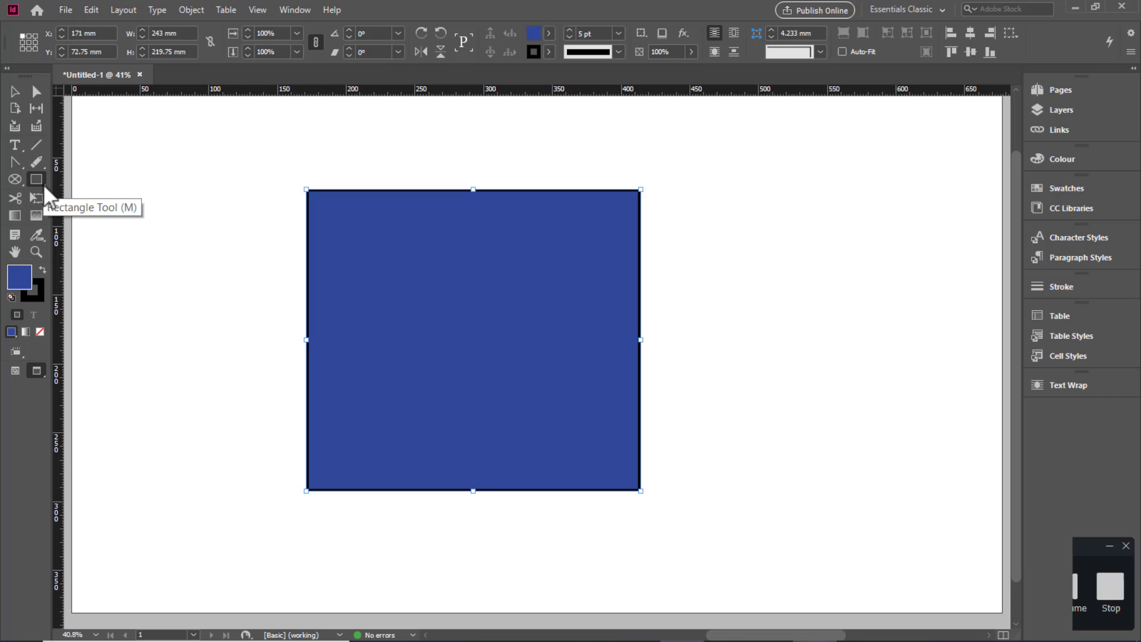
left_click(36, 179)
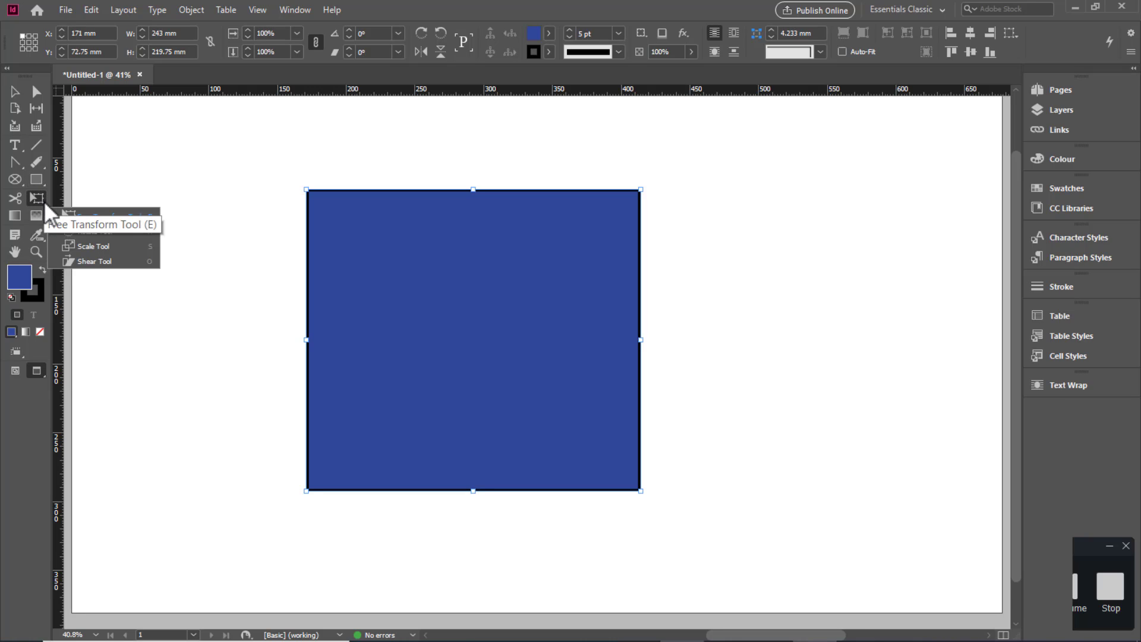
mouse_move(109, 216)
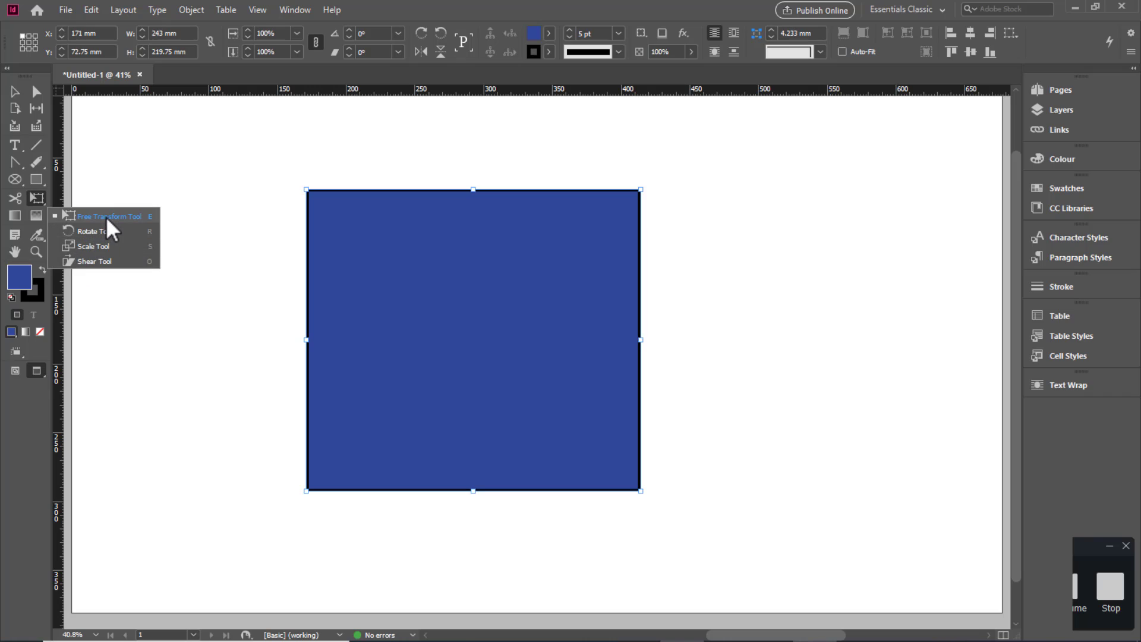
mouse_move(109, 234)
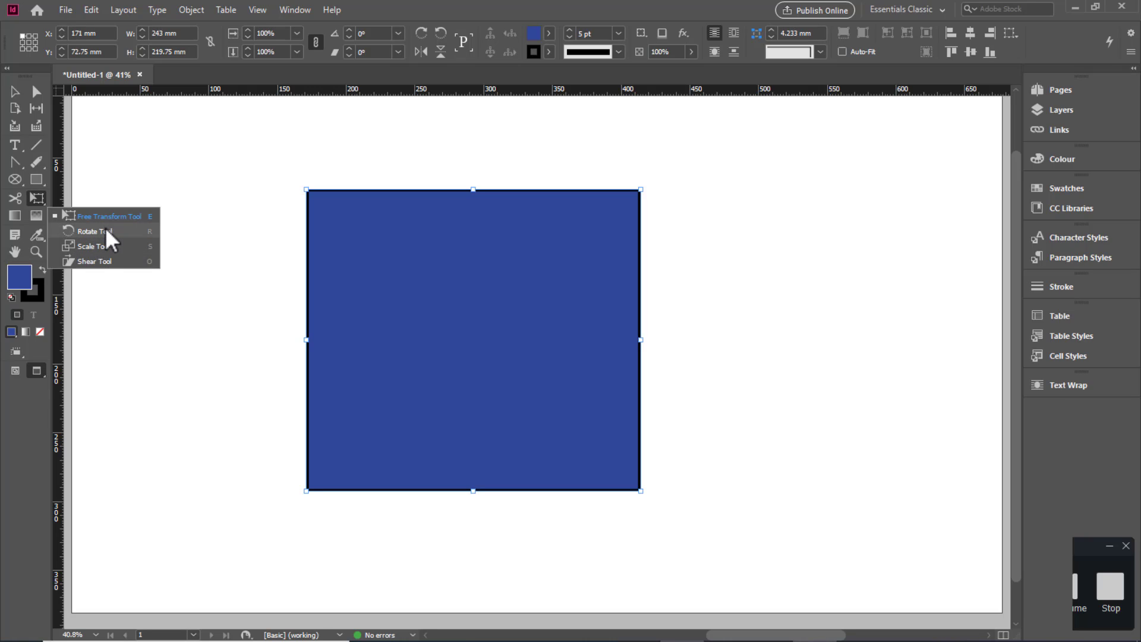
mouse_move(108, 246)
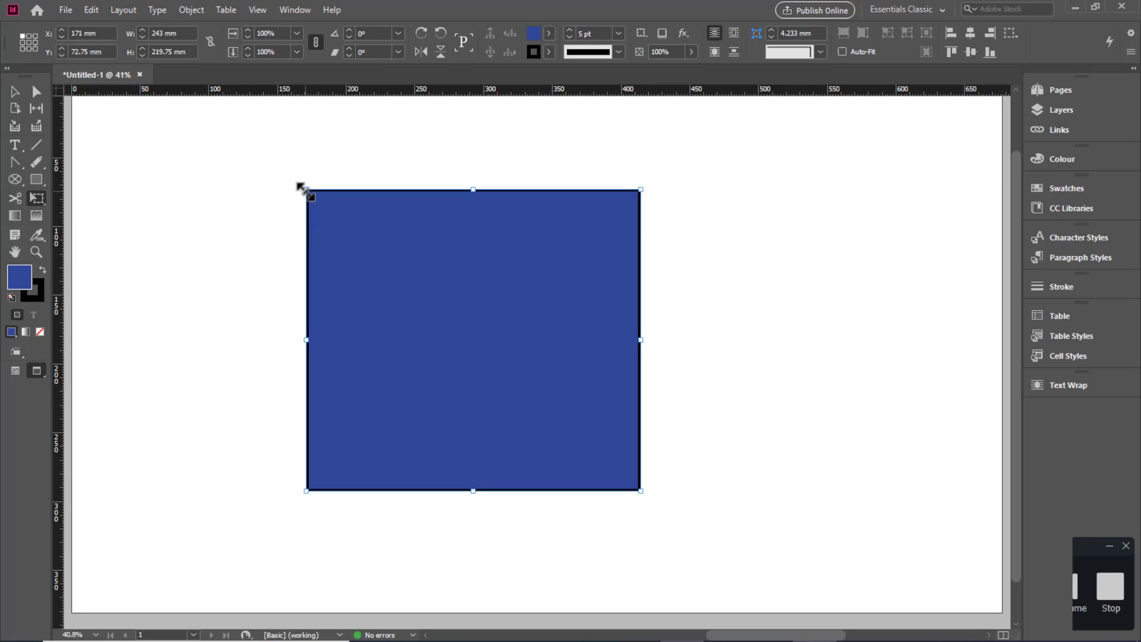
Drag the rectangle's top-left corner handle outward, then settle its top edge slightly lower
left_click_drag(305, 190, 271, 163)
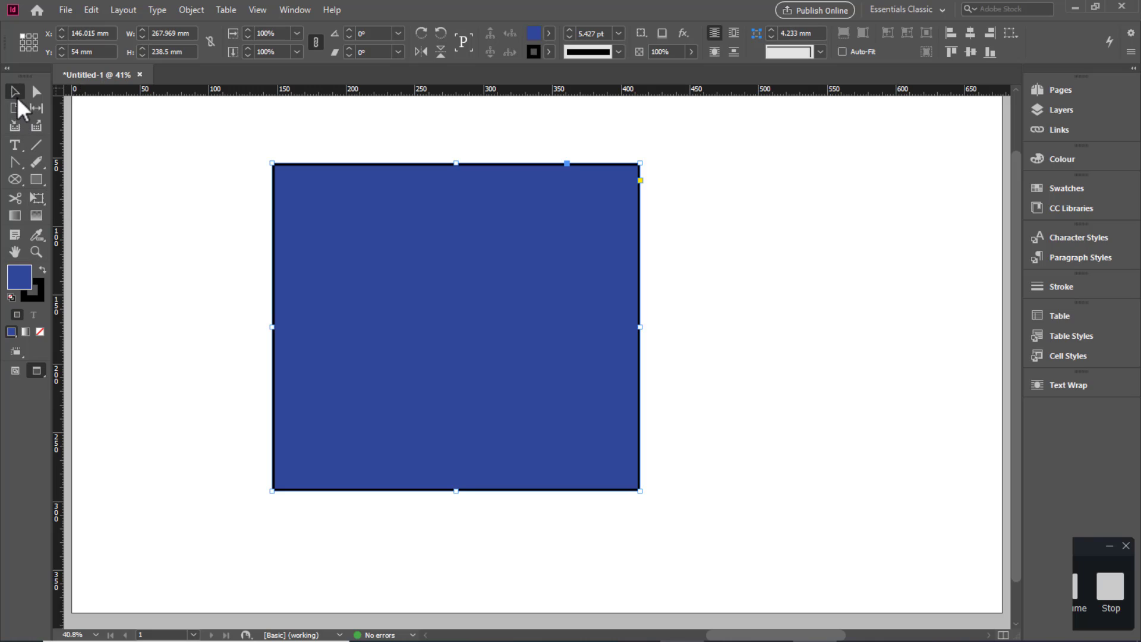
mouse_move(272, 163)
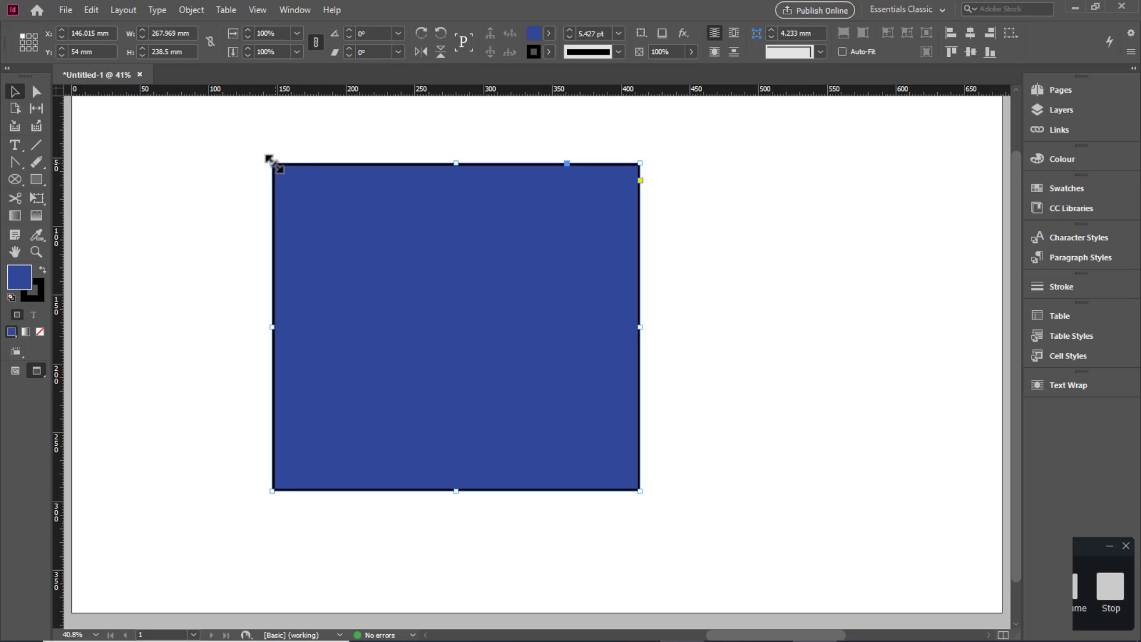
left_click_drag(271, 162, 283, 207)
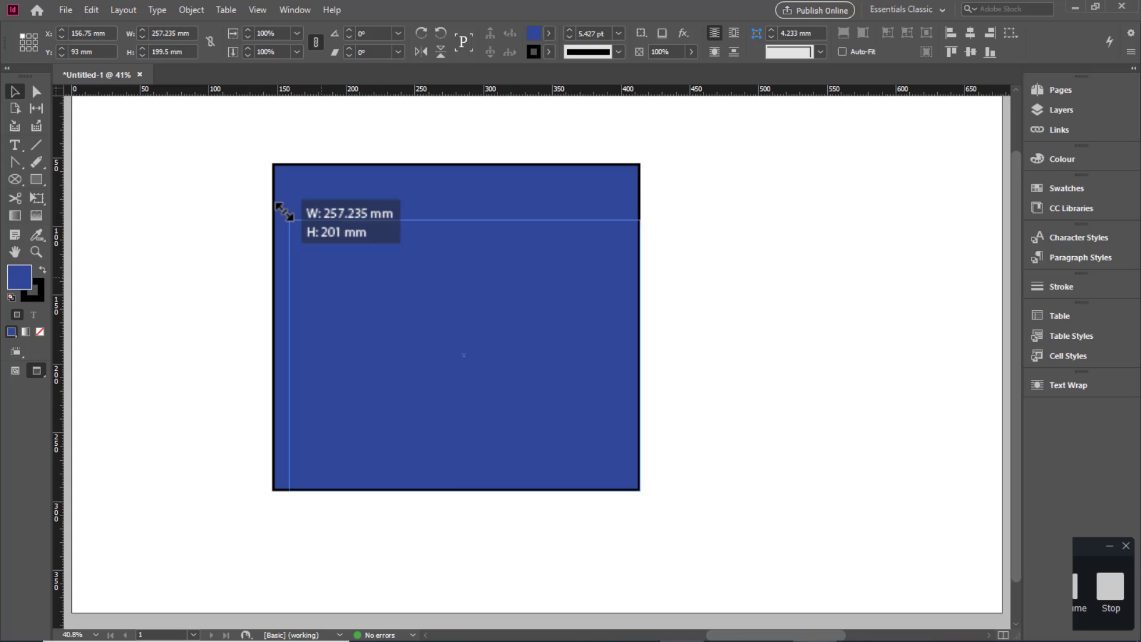
left_click_drag(278, 207, 273, 179)
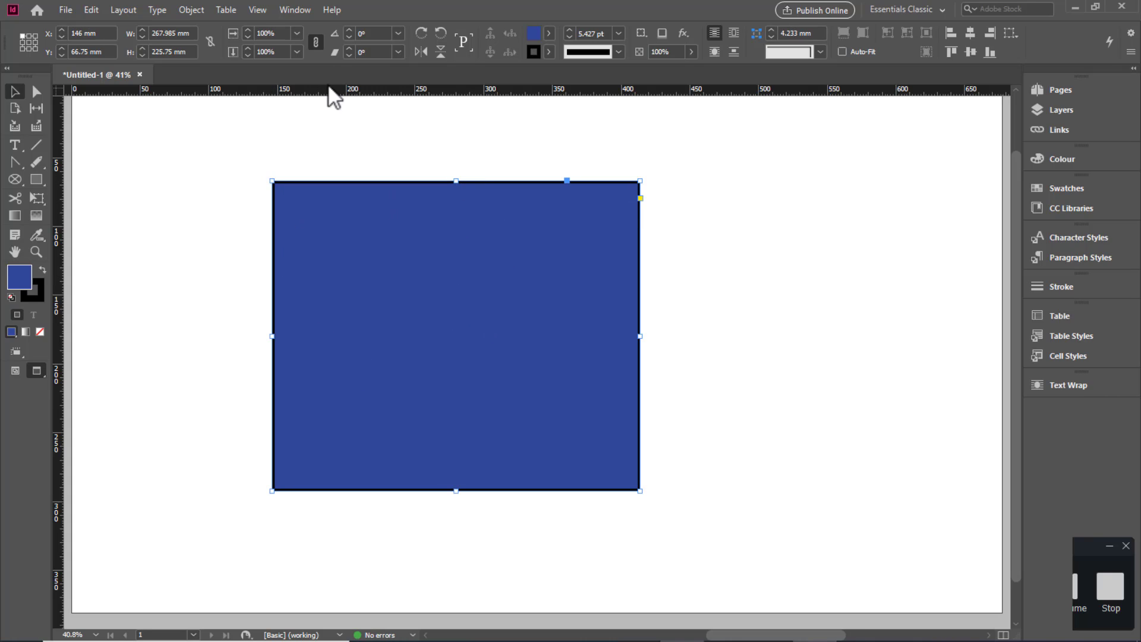
mouse_move(305, 62)
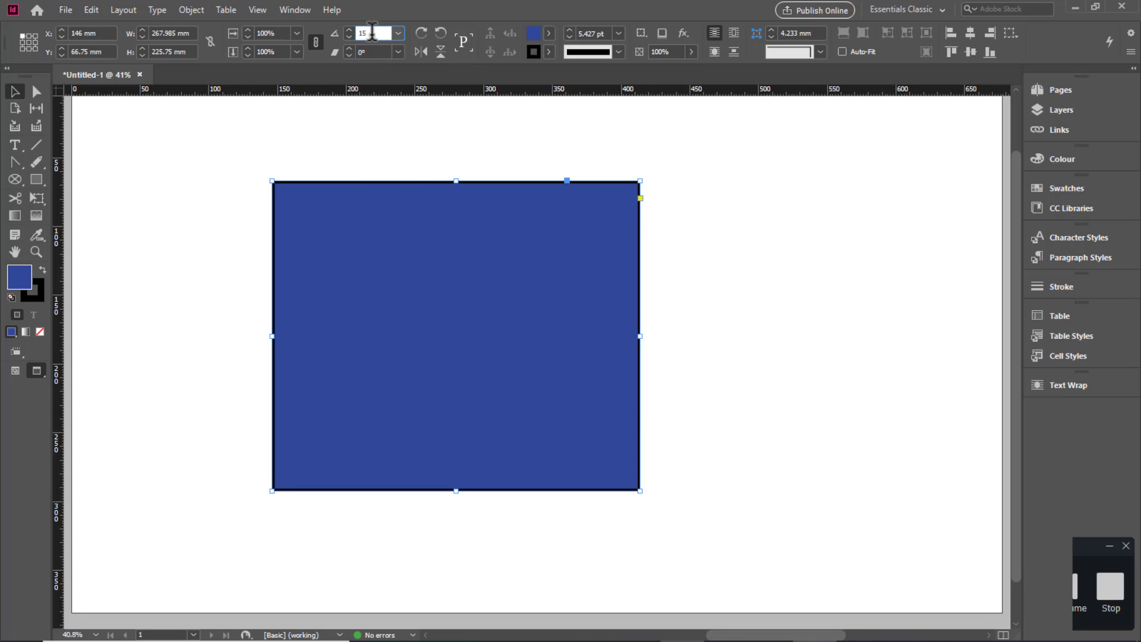
Enter 15 in the Control panel's shear angle field for the rectangle
type("15")
left_click(379, 51)
type("-20")
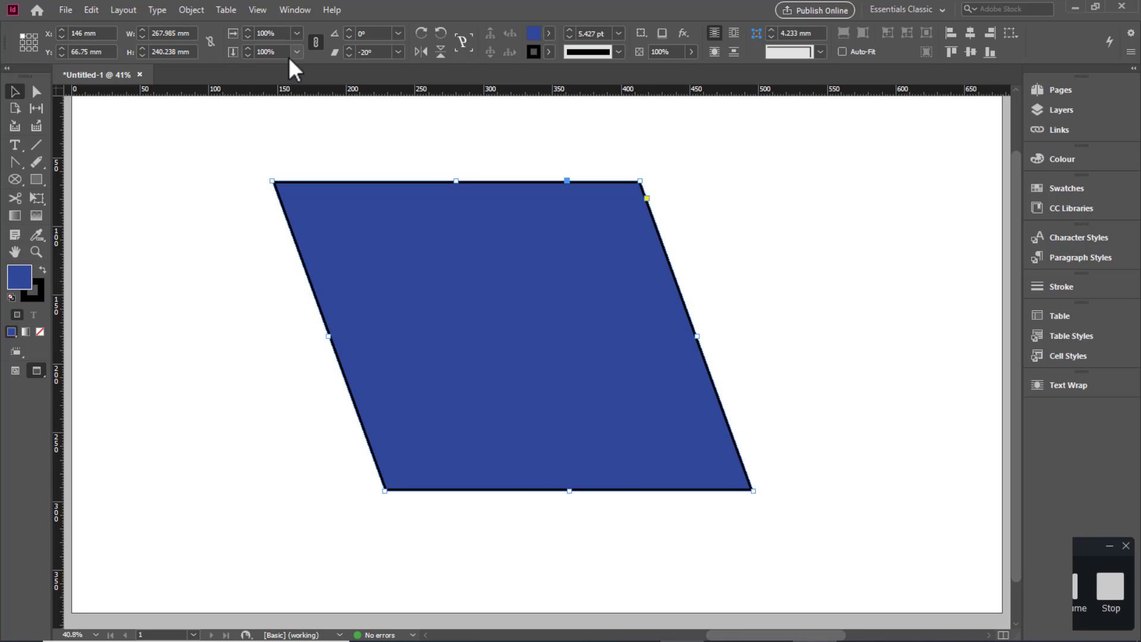
mouse_move(439, 38)
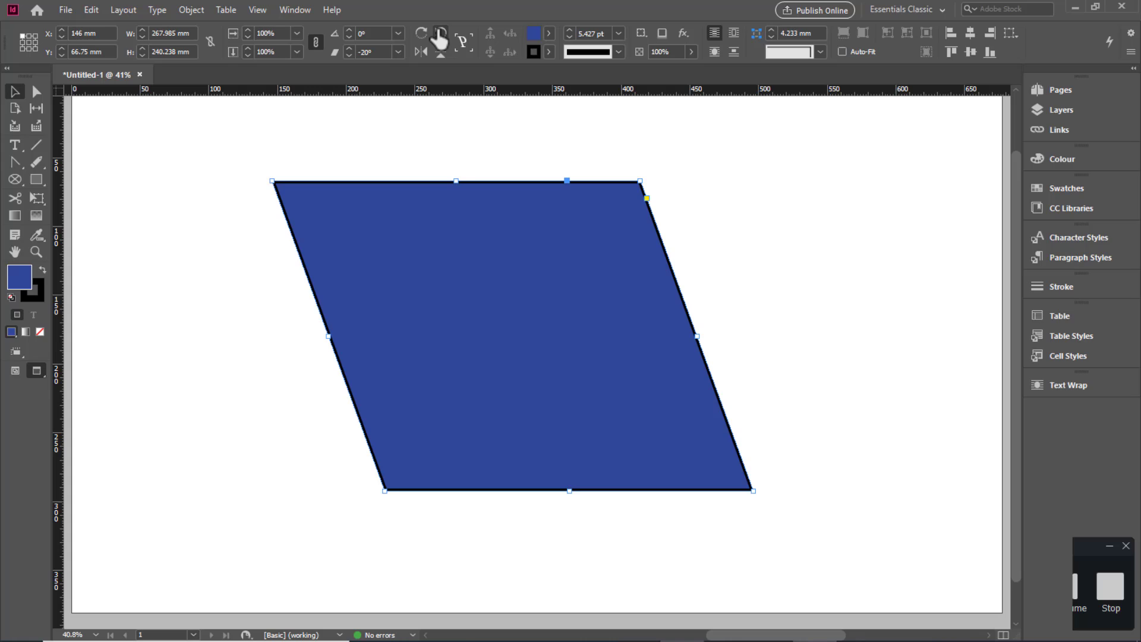
mouse_move(445, 35)
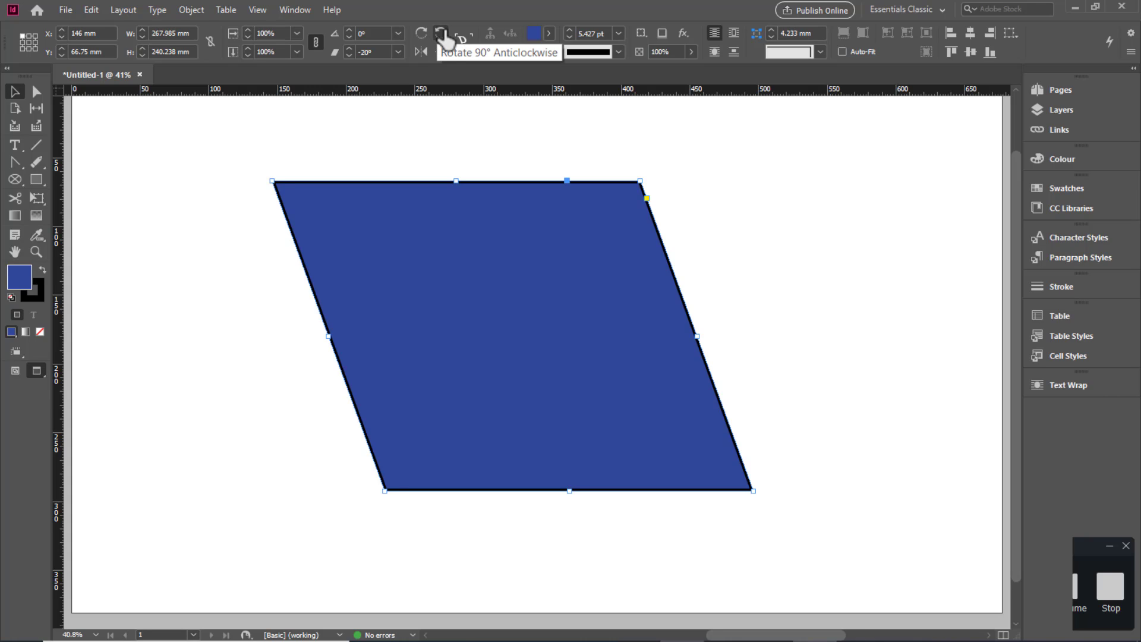
mouse_move(243, 226)
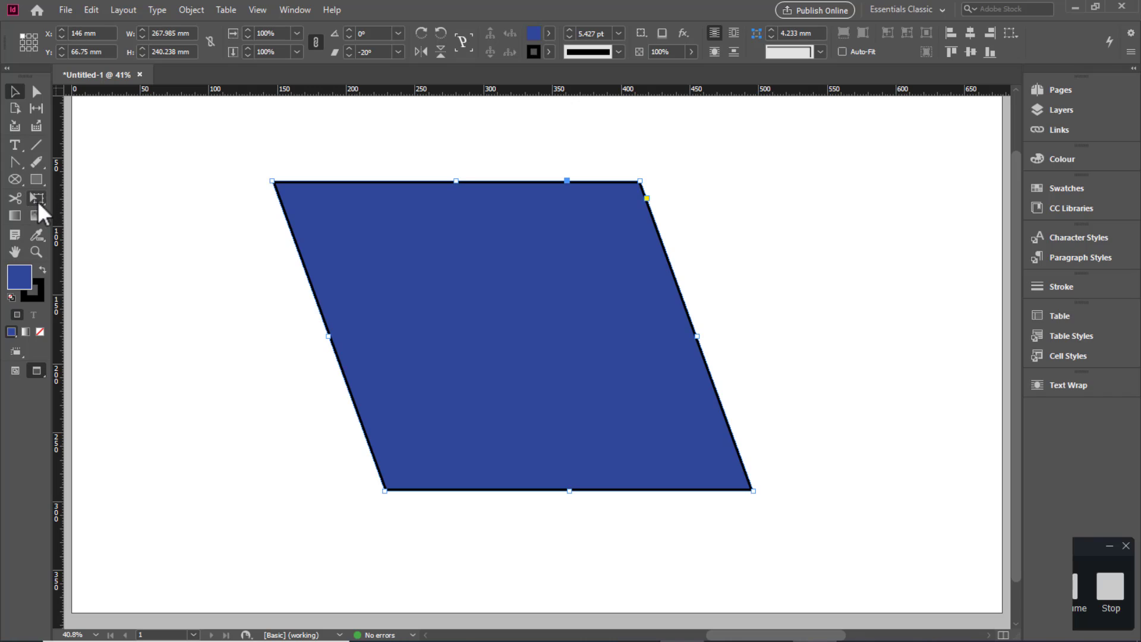
Reveal the transform tools flyout in the Tools panel
left_click(35, 198)
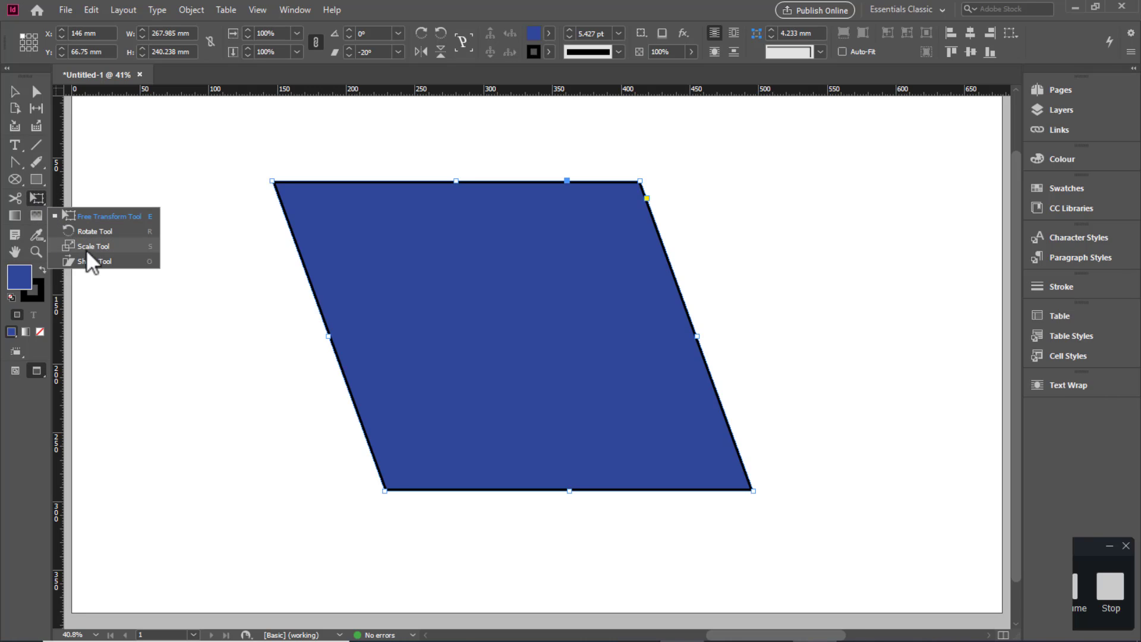
mouse_move(99, 251)
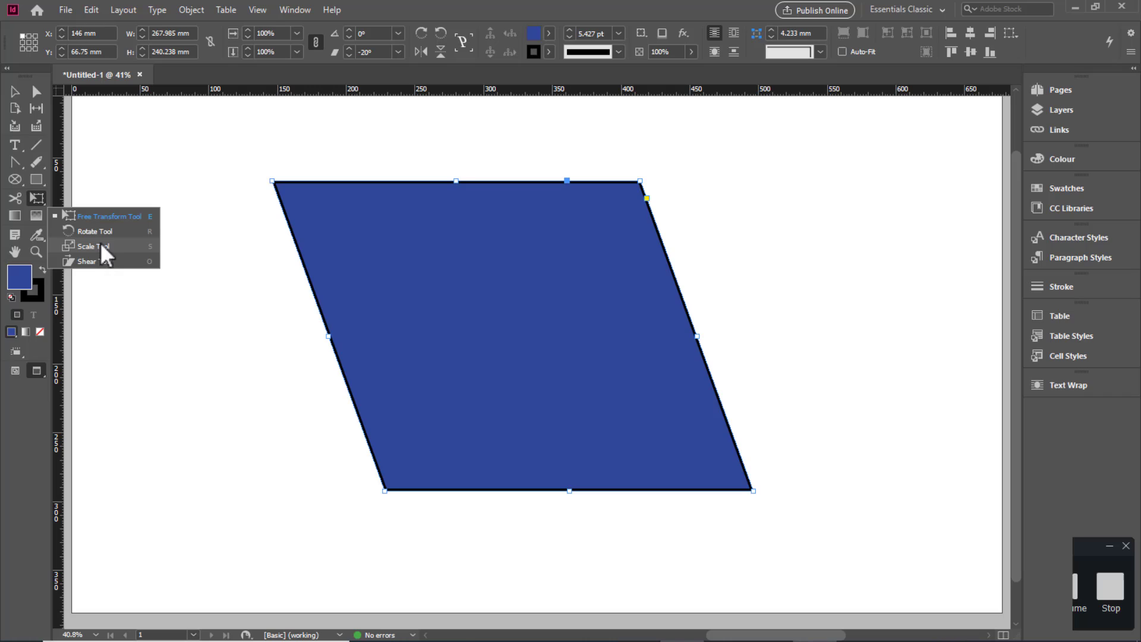
mouse_move(98, 262)
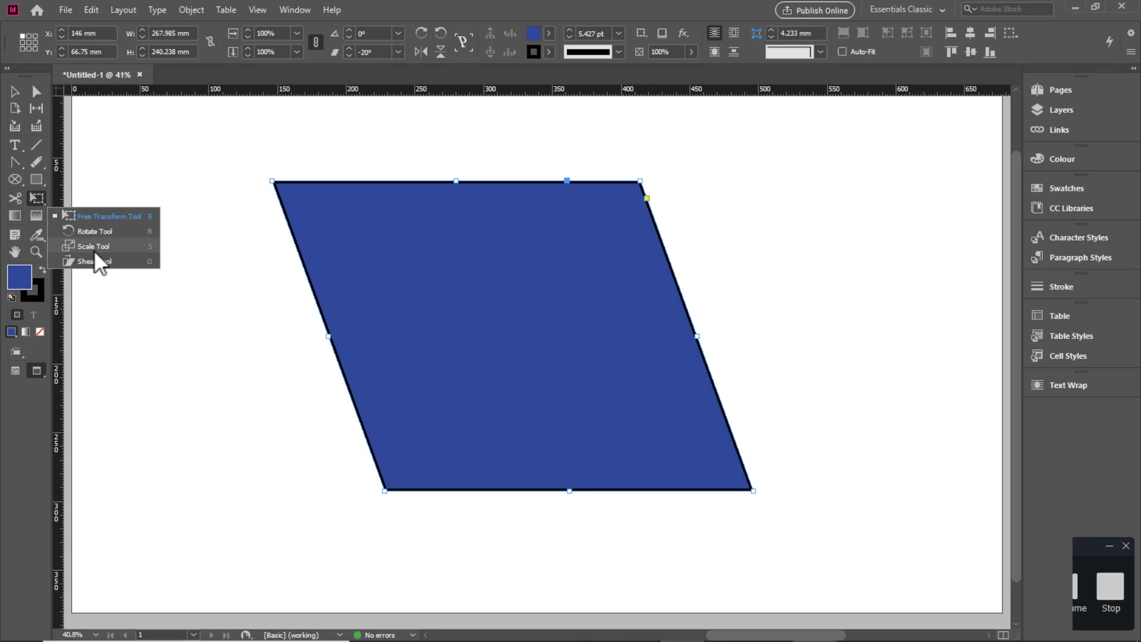
mouse_move(93, 261)
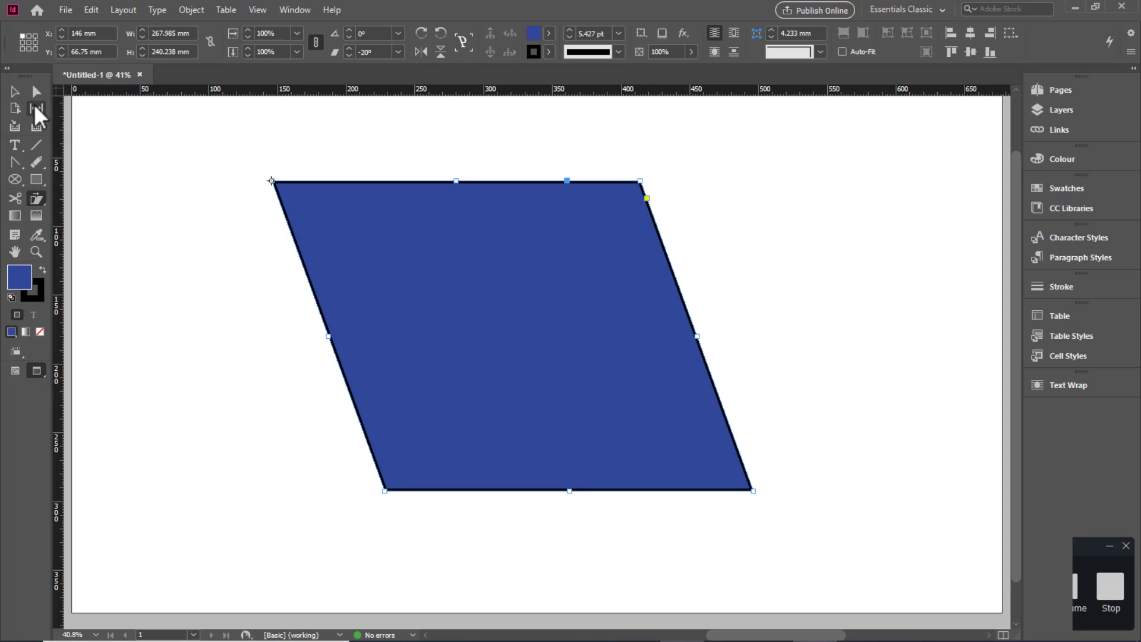
mouse_move(526, 360)
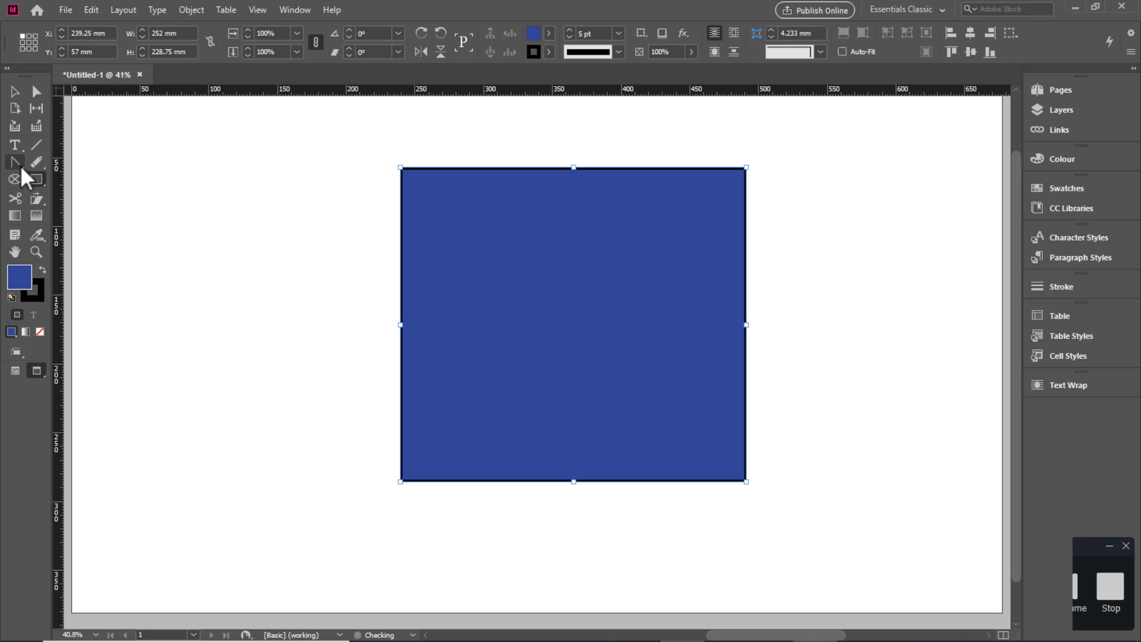
left_click(34, 198)
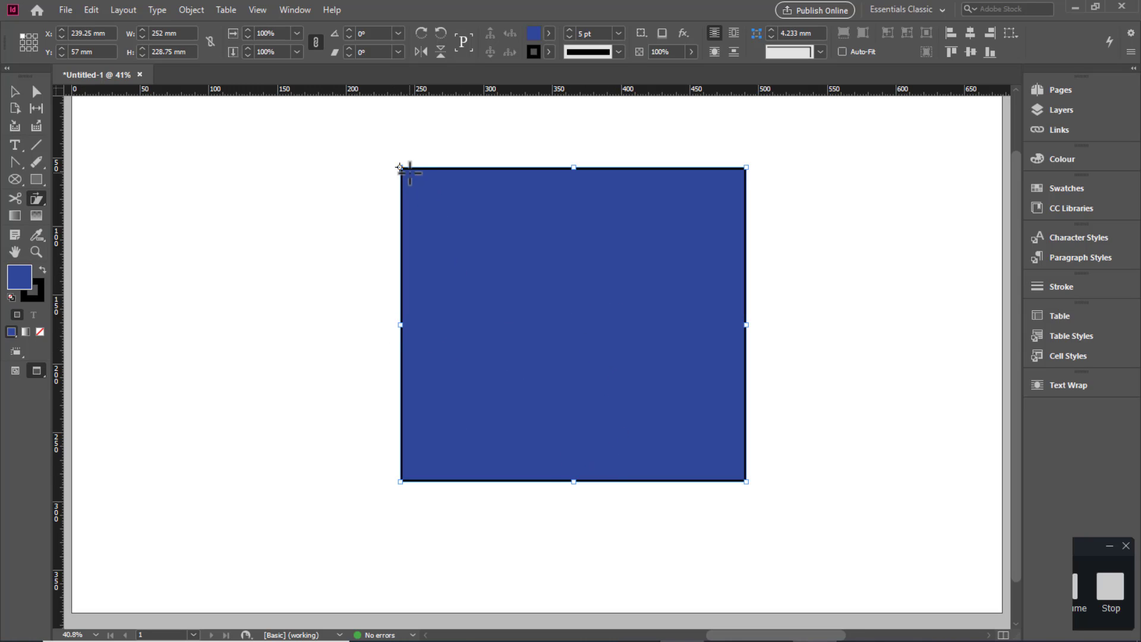
mouse_move(415, 190)
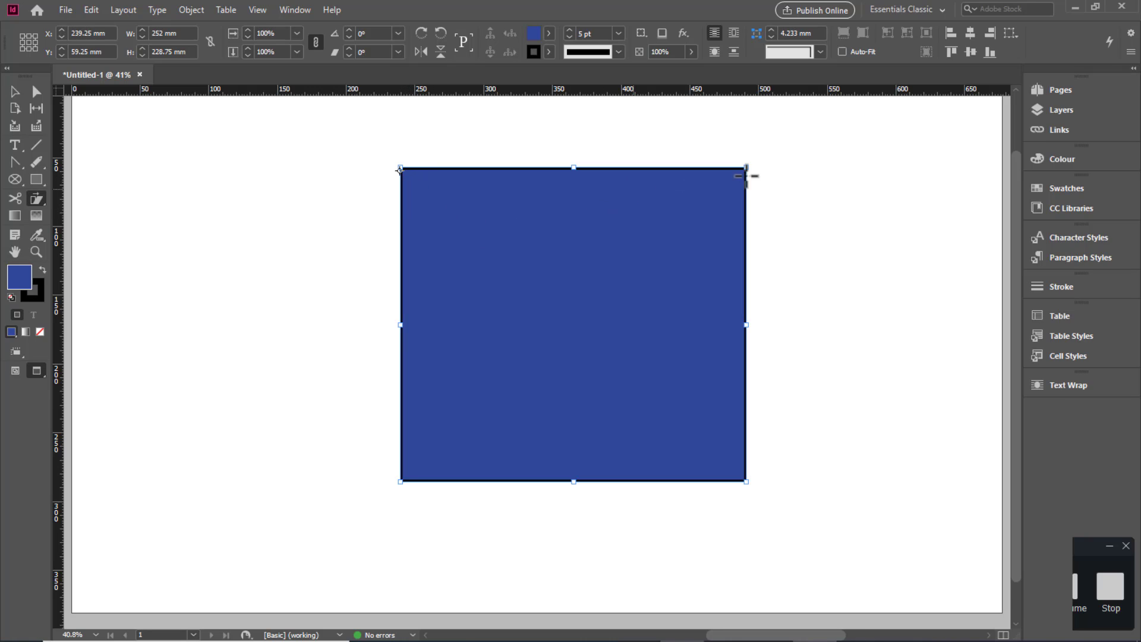
mouse_move(747, 161)
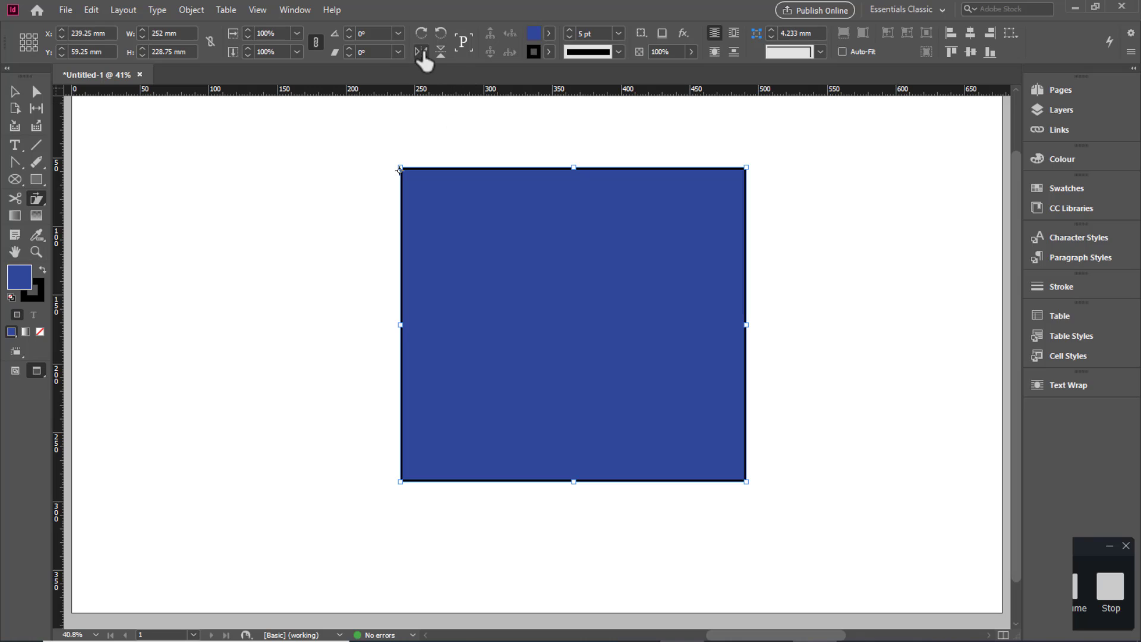
mouse_move(440, 51)
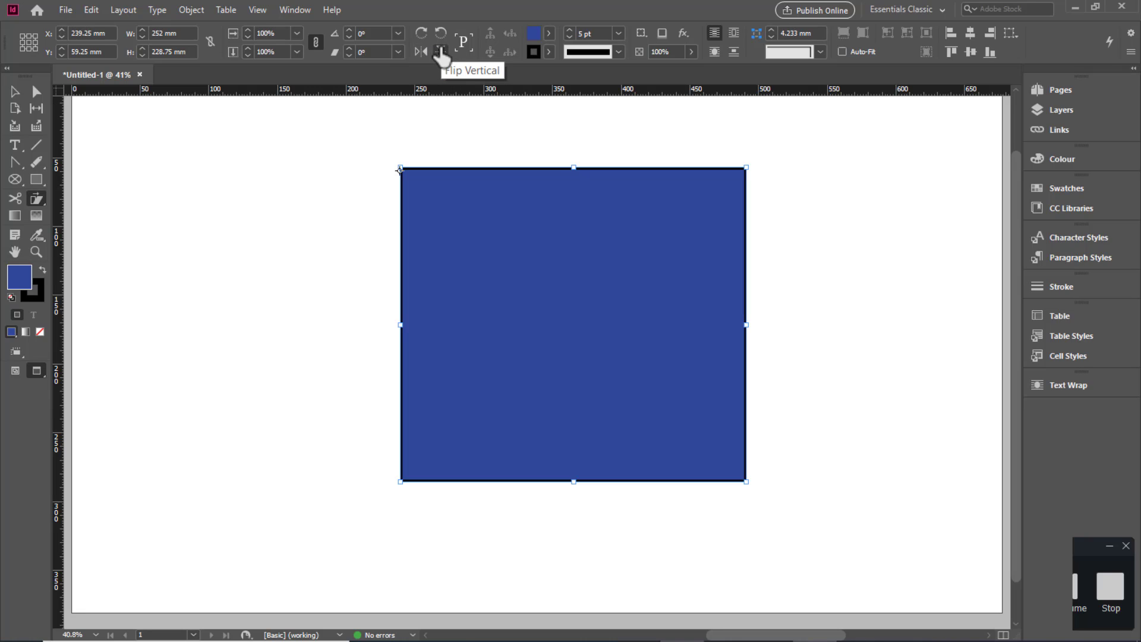
mouse_move(421, 33)
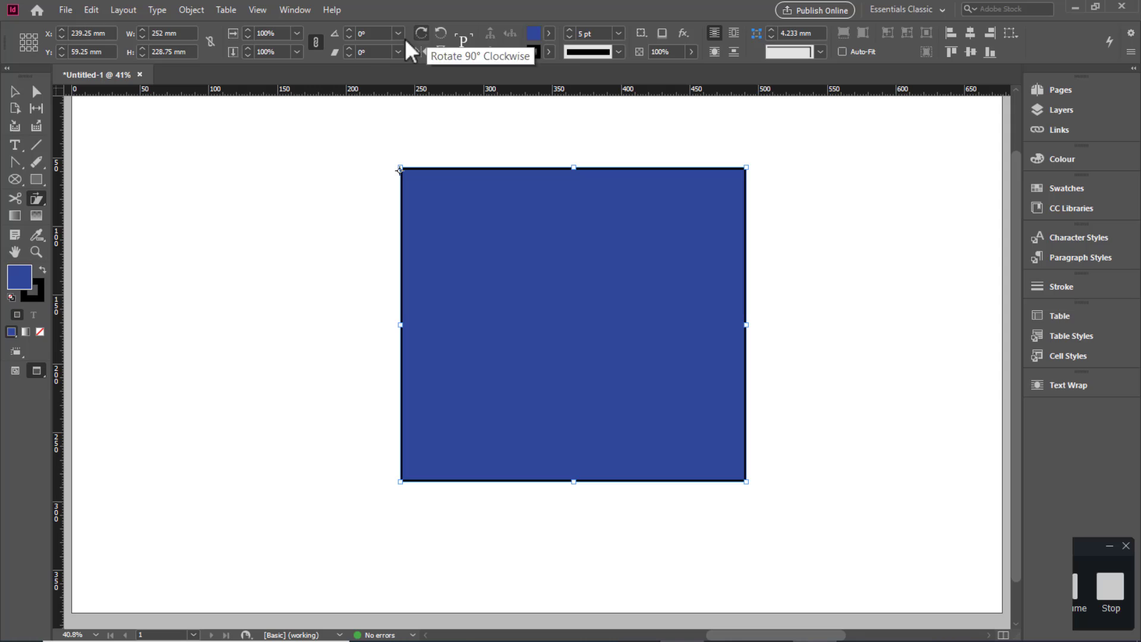
mouse_move(264, 158)
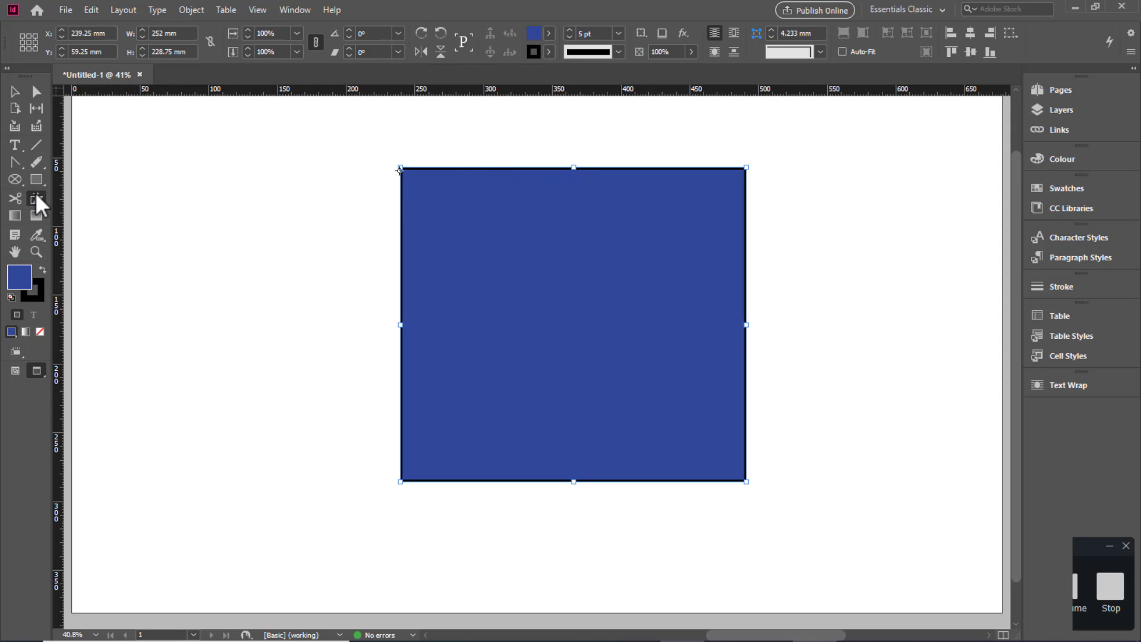
mouse_move(578, 174)
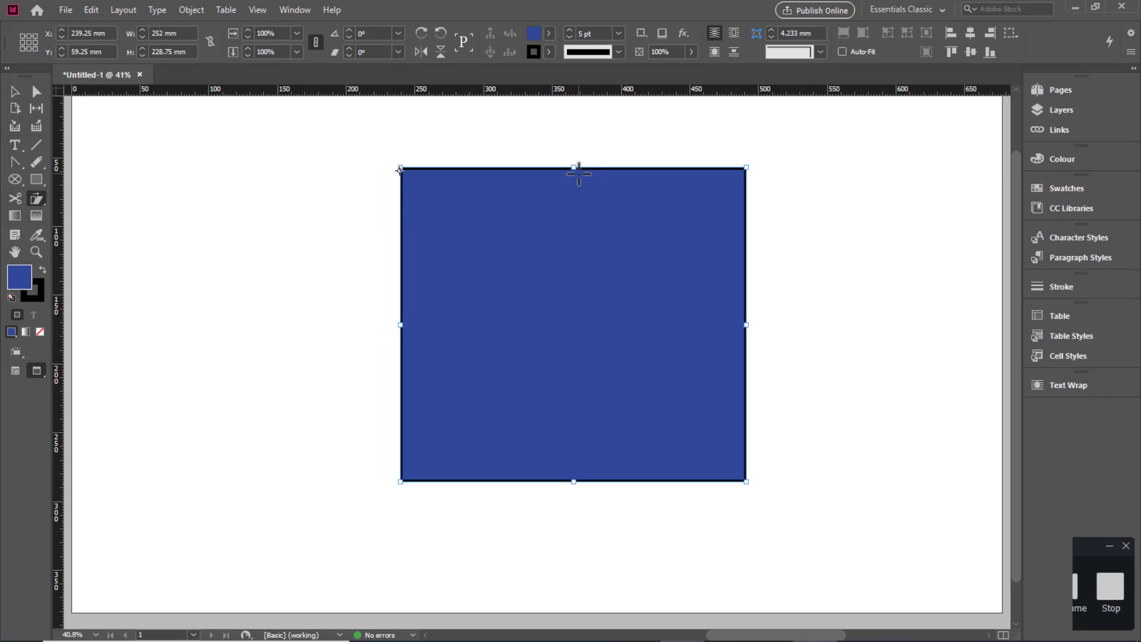
mouse_move(397, 168)
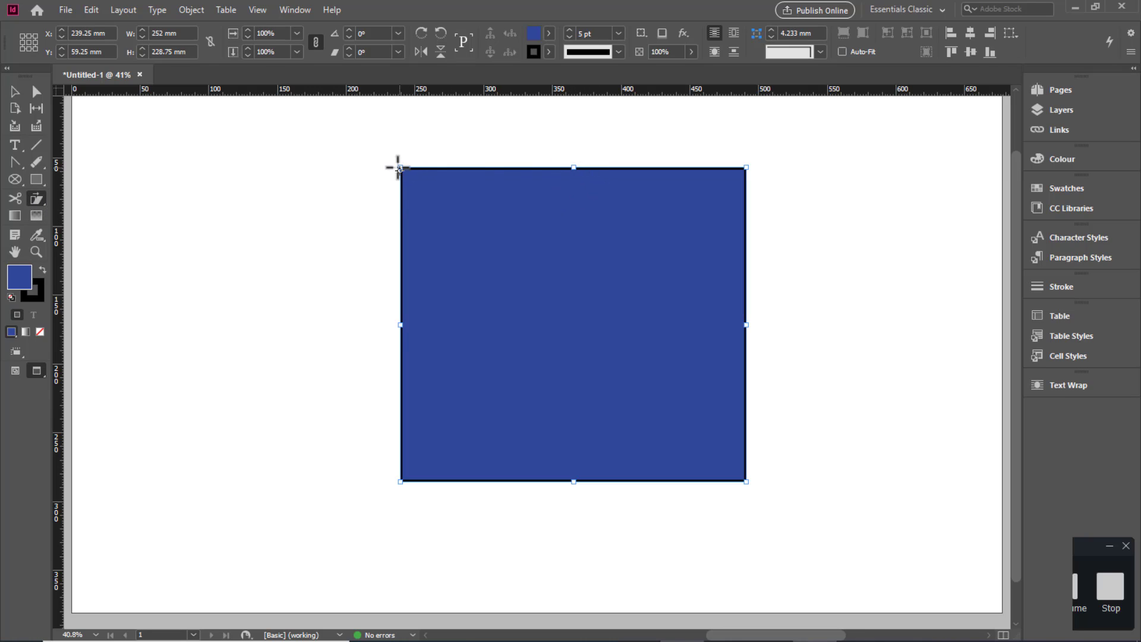
mouse_move(517, 216)
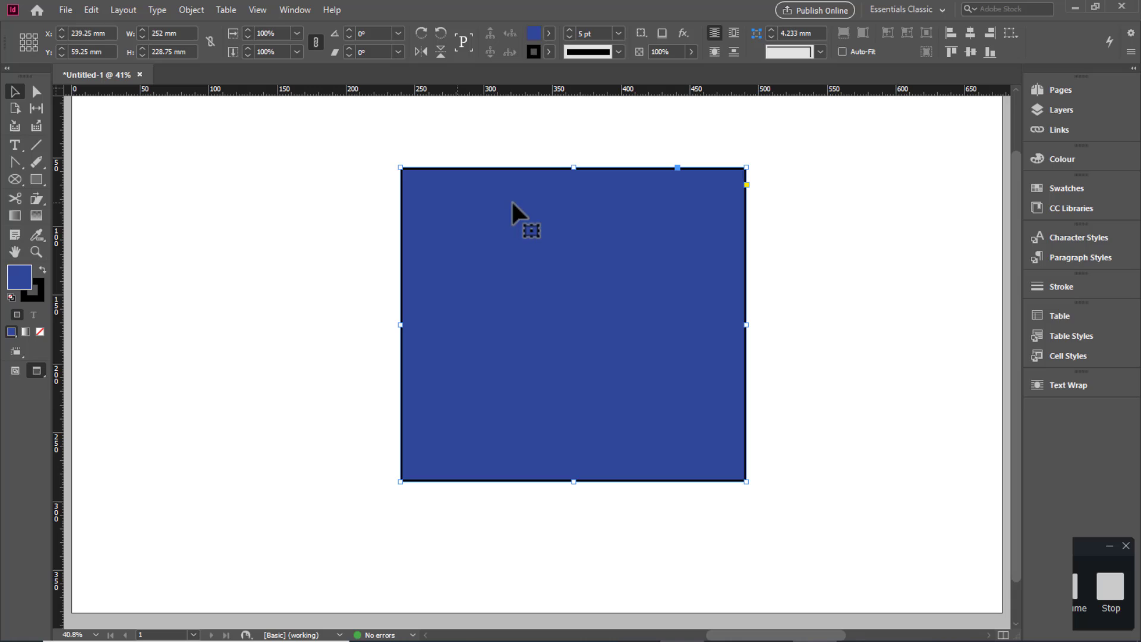
mouse_move(59, 240)
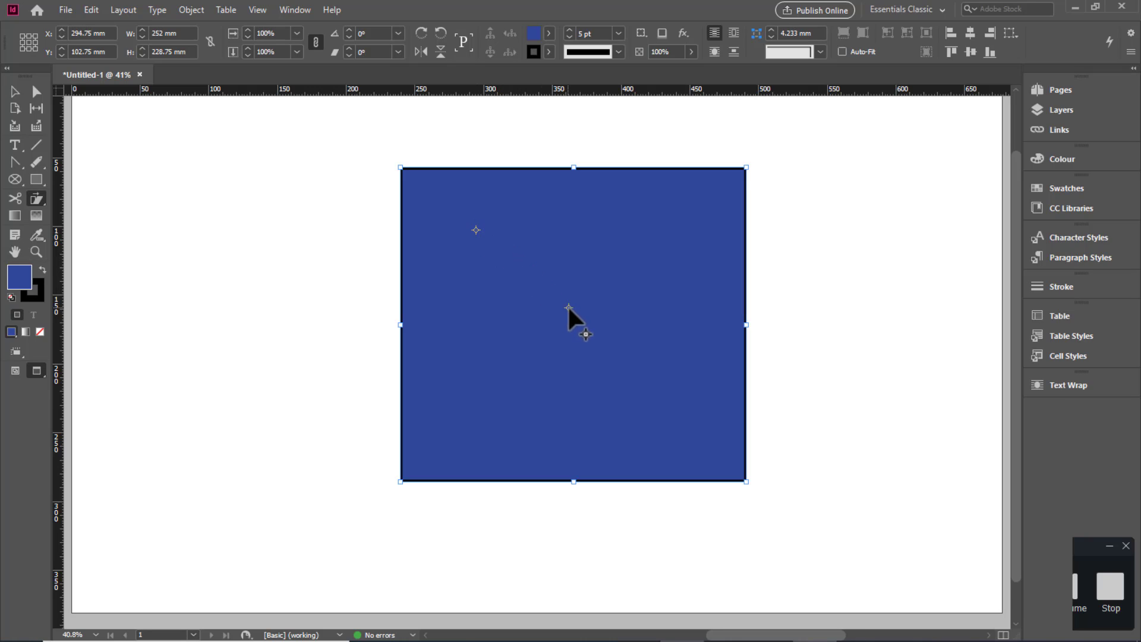
mouse_move(576, 332)
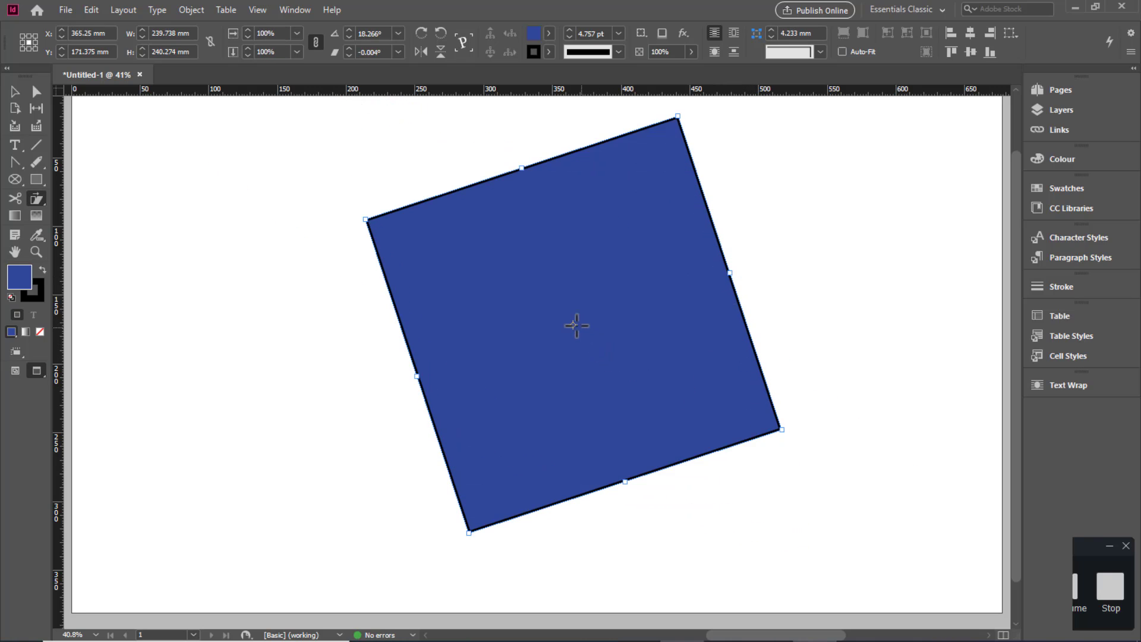
mouse_move(578, 335)
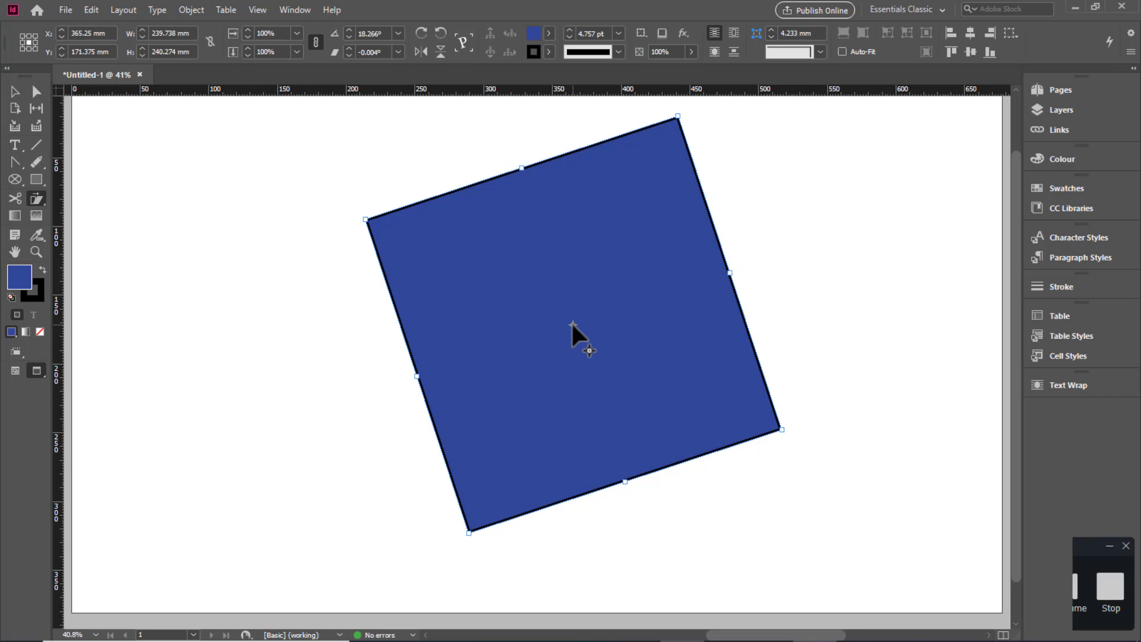
mouse_move(427, 380)
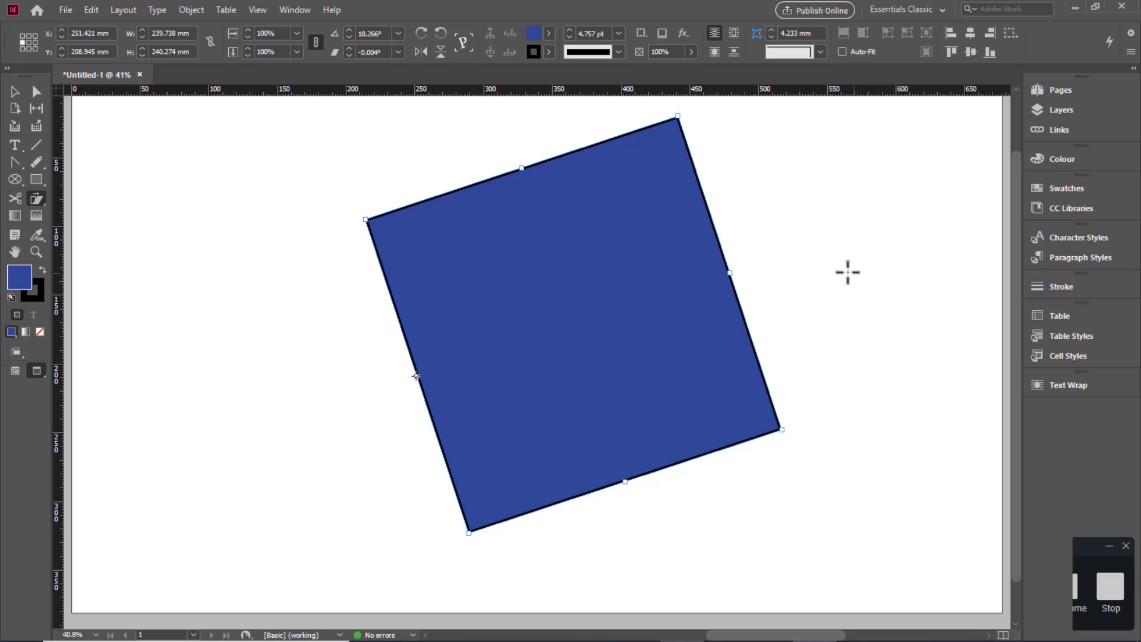
mouse_move(732, 273)
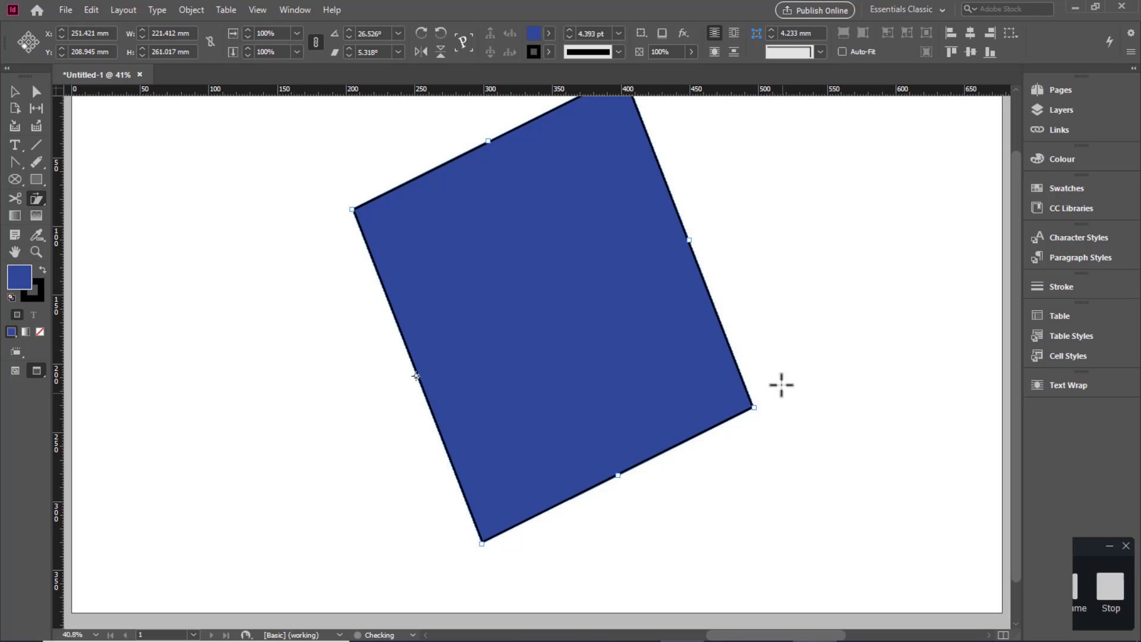
mouse_move(639, 266)
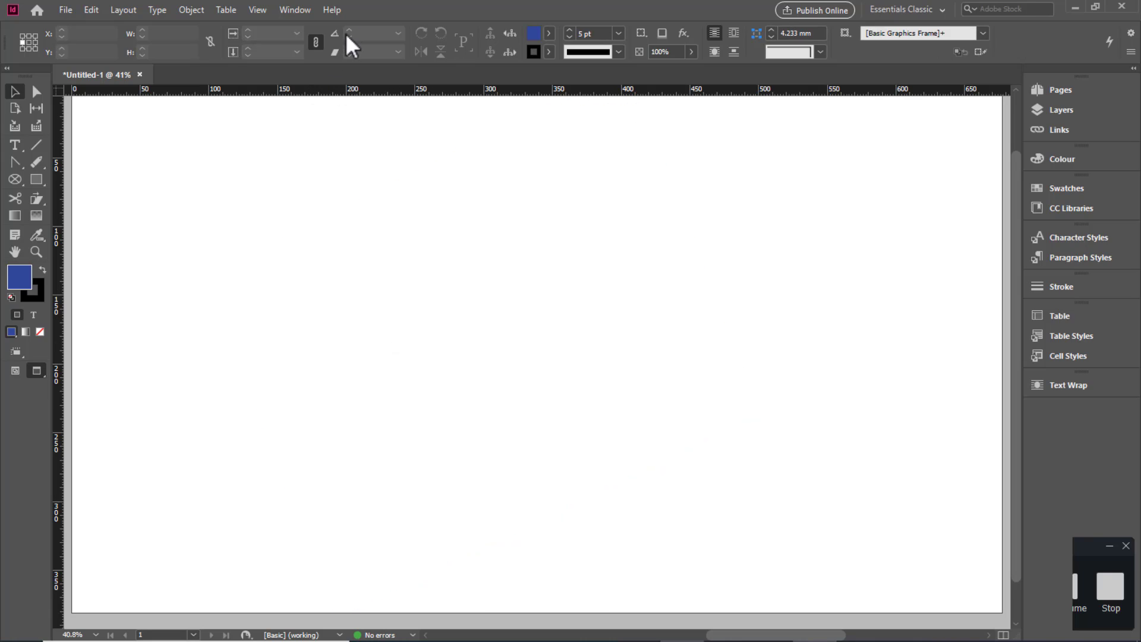
mouse_move(37, 198)
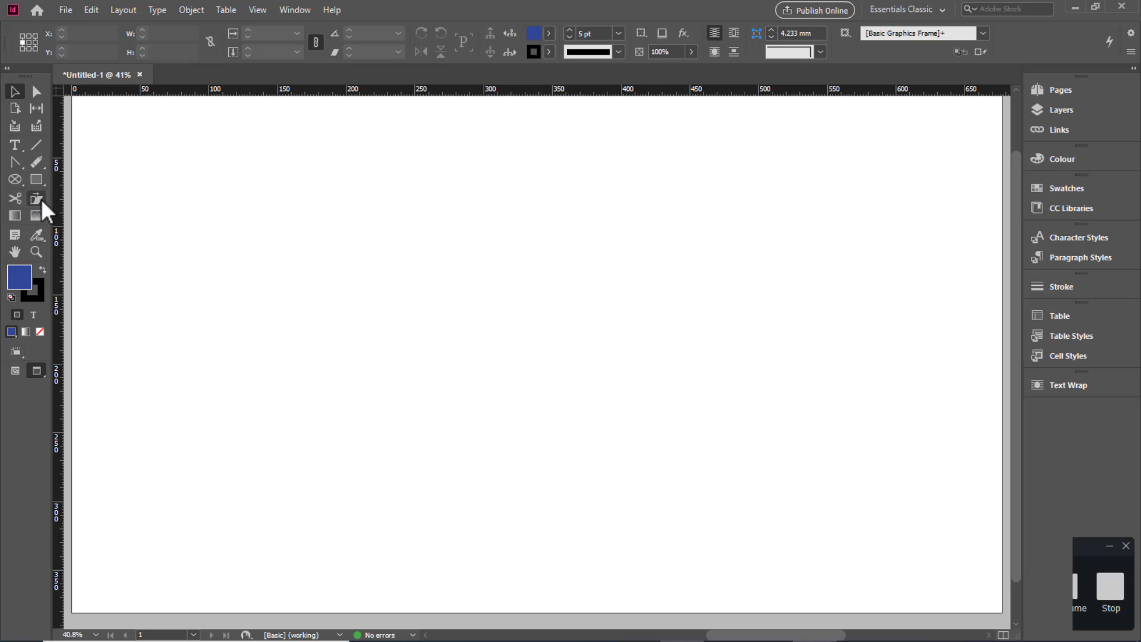
mouse_move(14, 215)
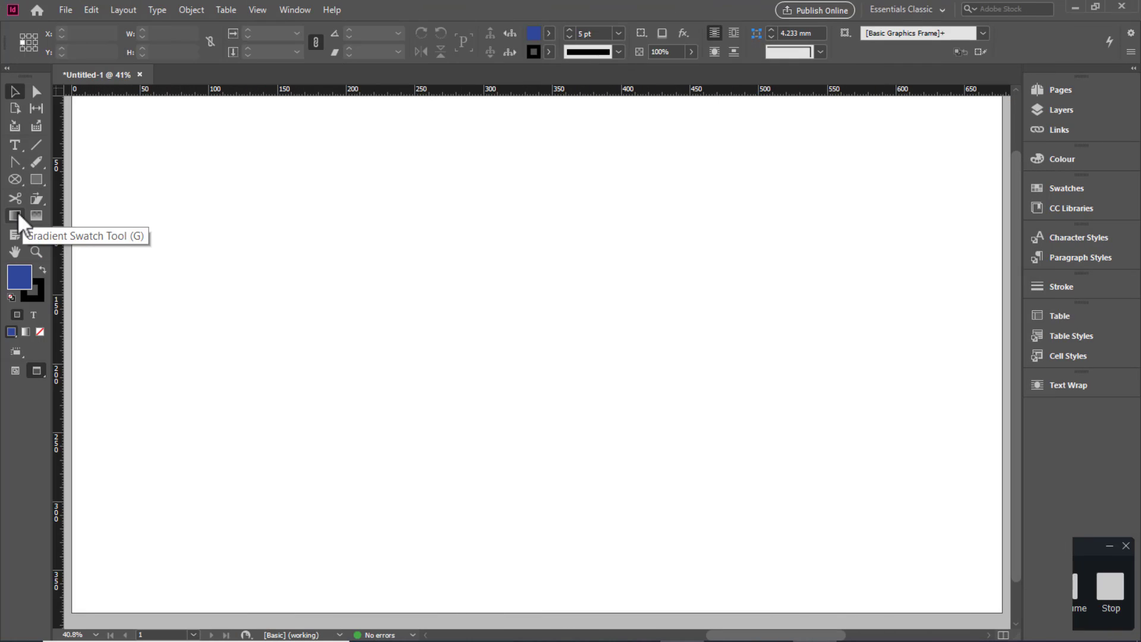
mouse_move(25, 222)
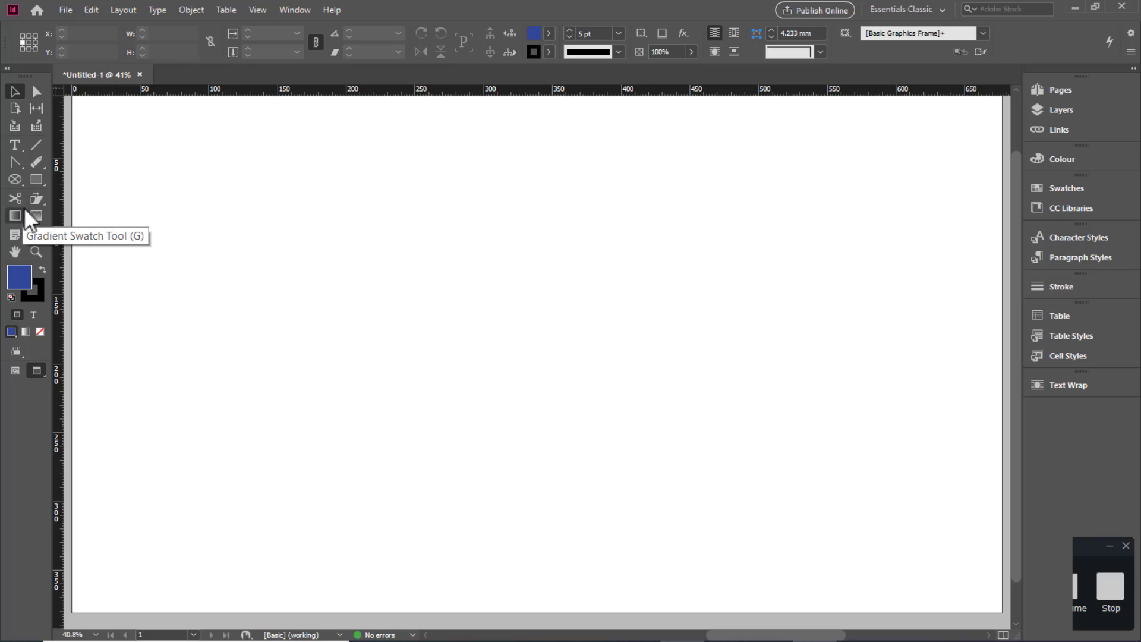
mouse_move(36, 216)
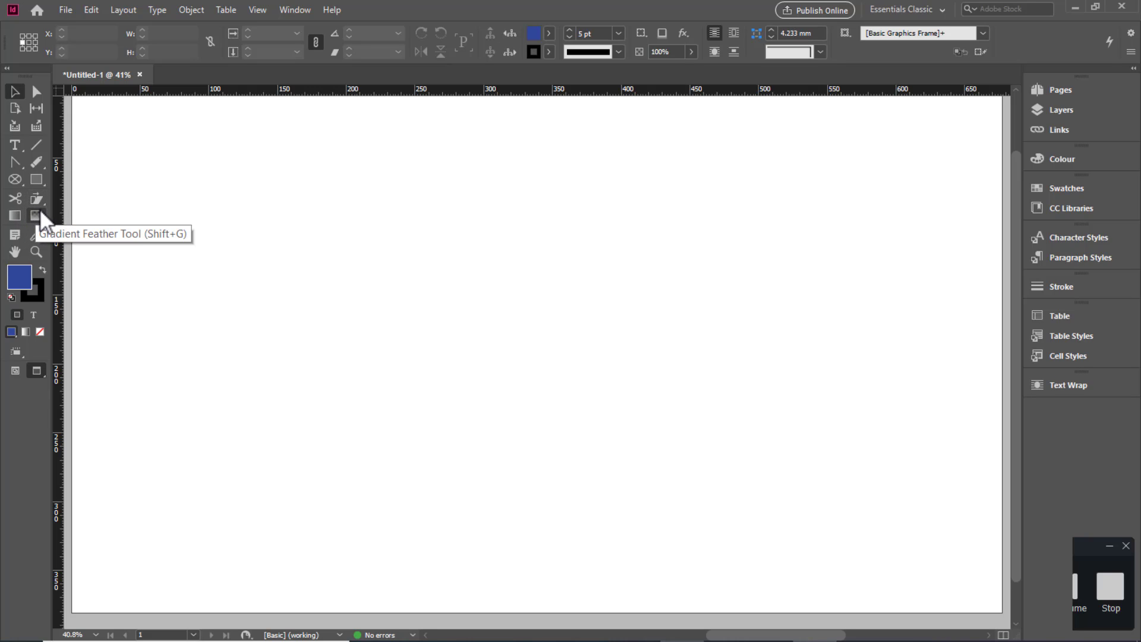
mouse_move(42, 228)
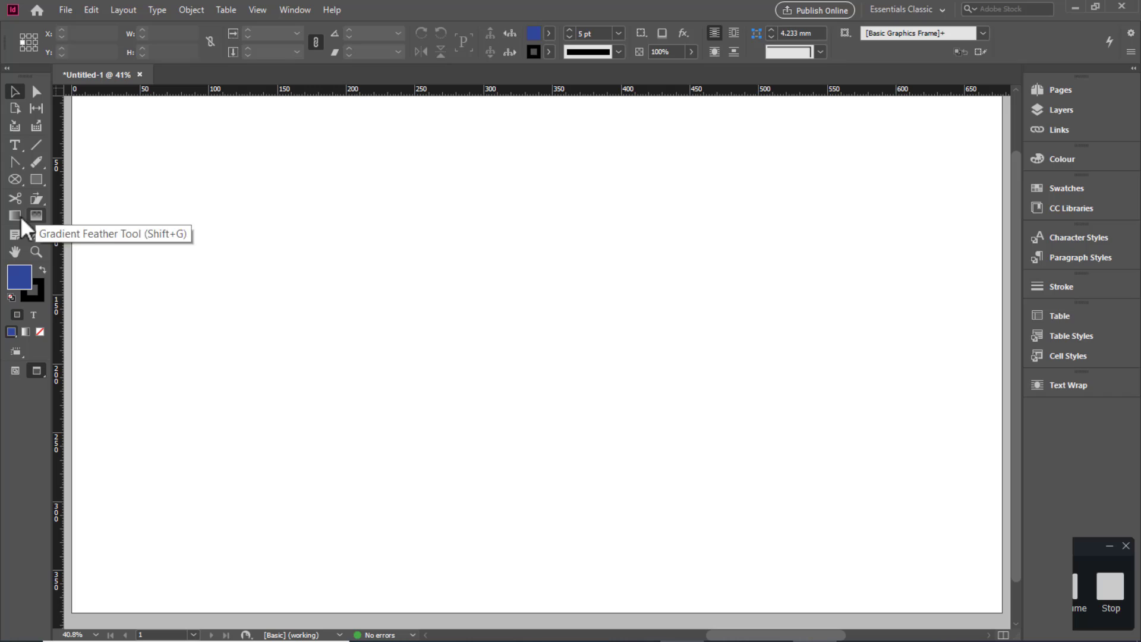
mouse_move(532, 181)
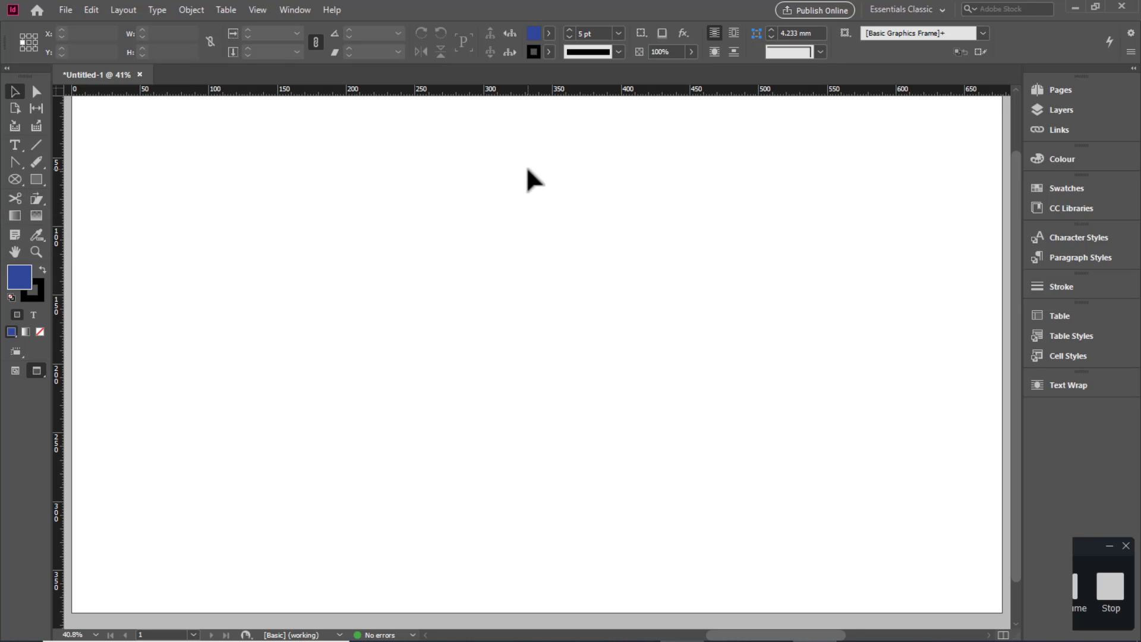
mouse_move(38, 115)
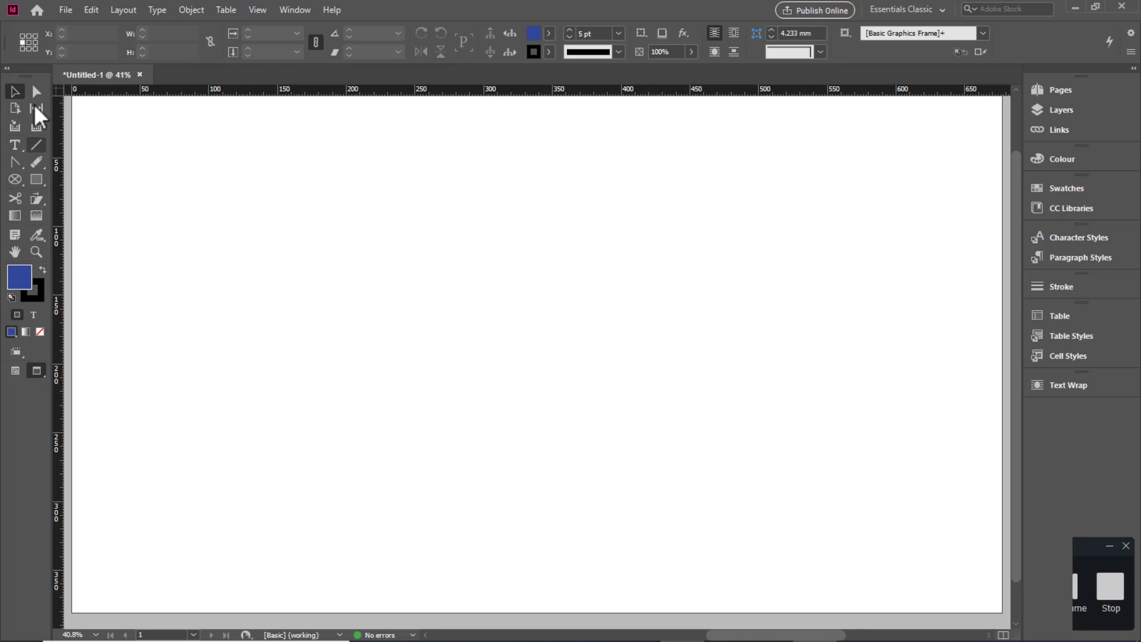
mouse_move(1103, 181)
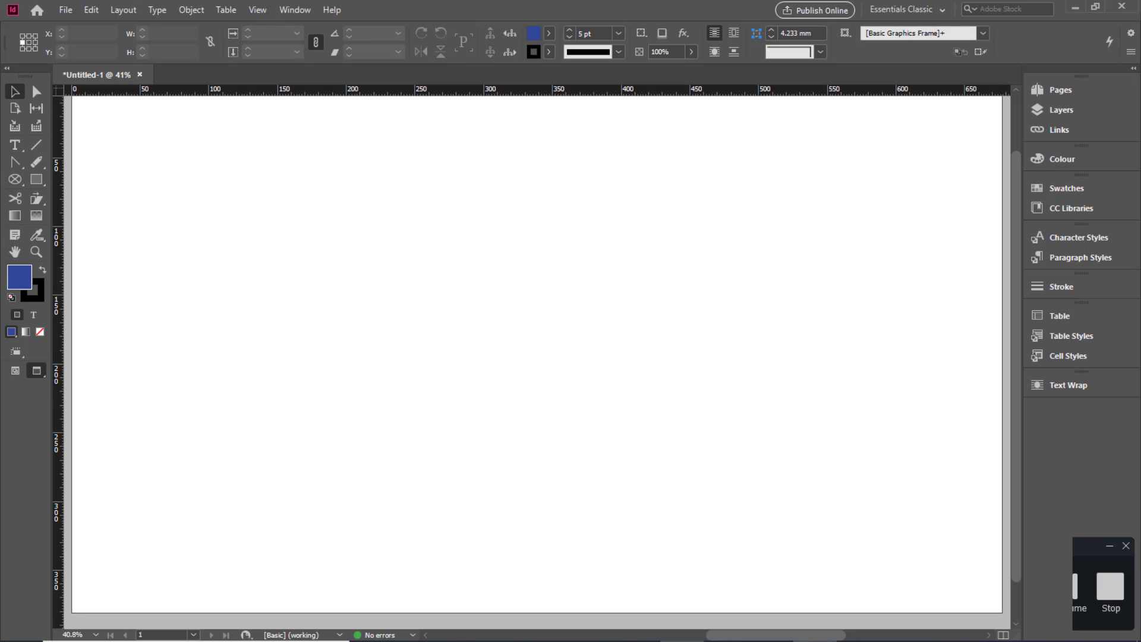
mouse_move(741, 144)
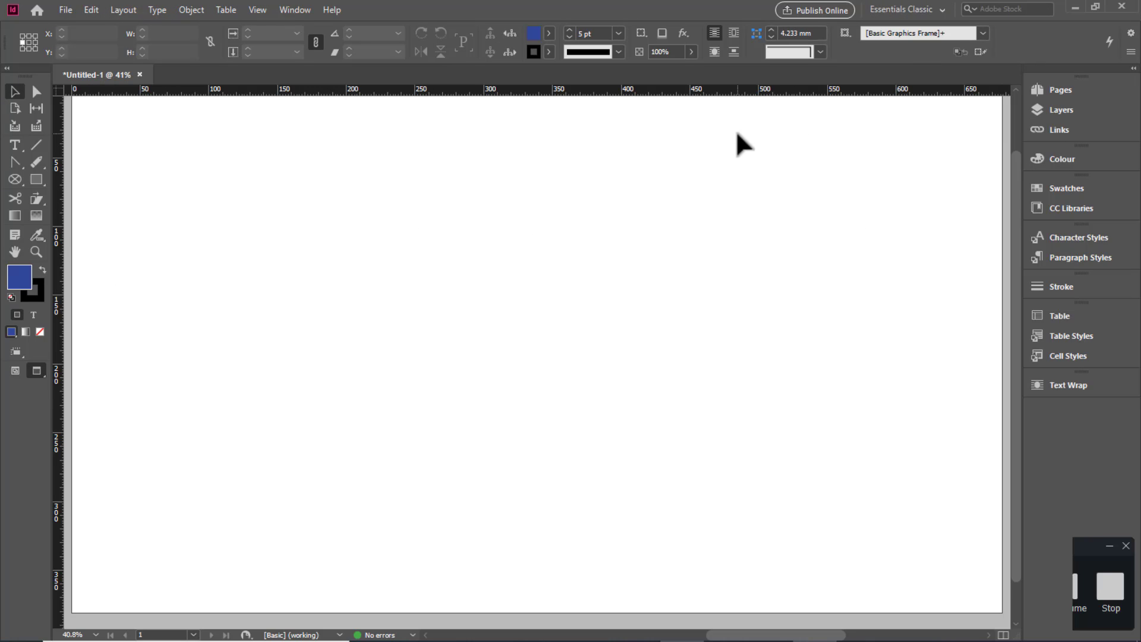